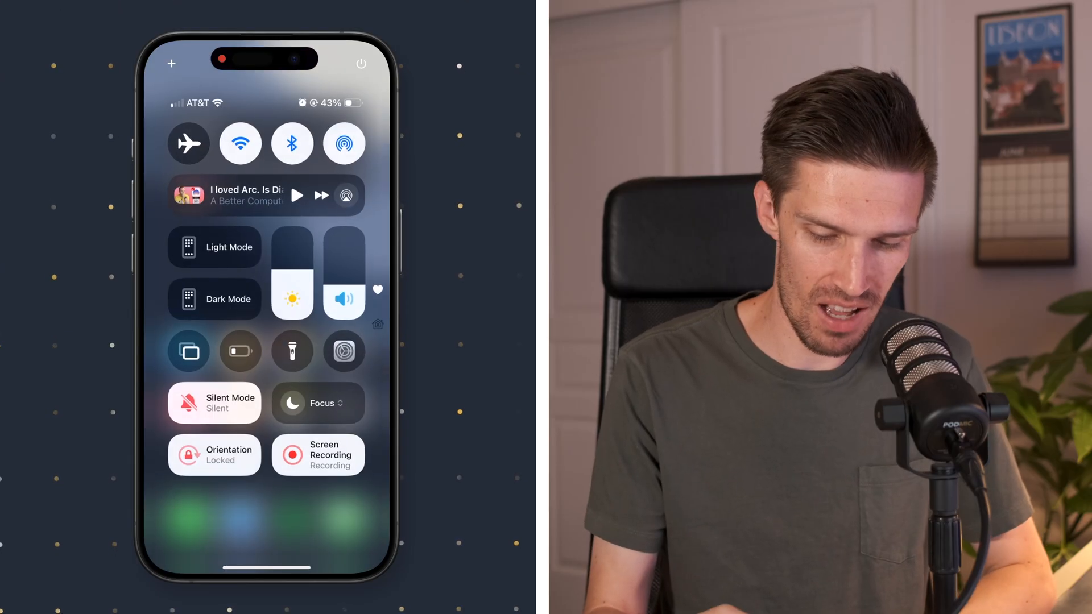
# Dismiss Control Center, review the minimal home page and reach the lock screen wallpaper gallery.
pyautogui.click(316, 402)
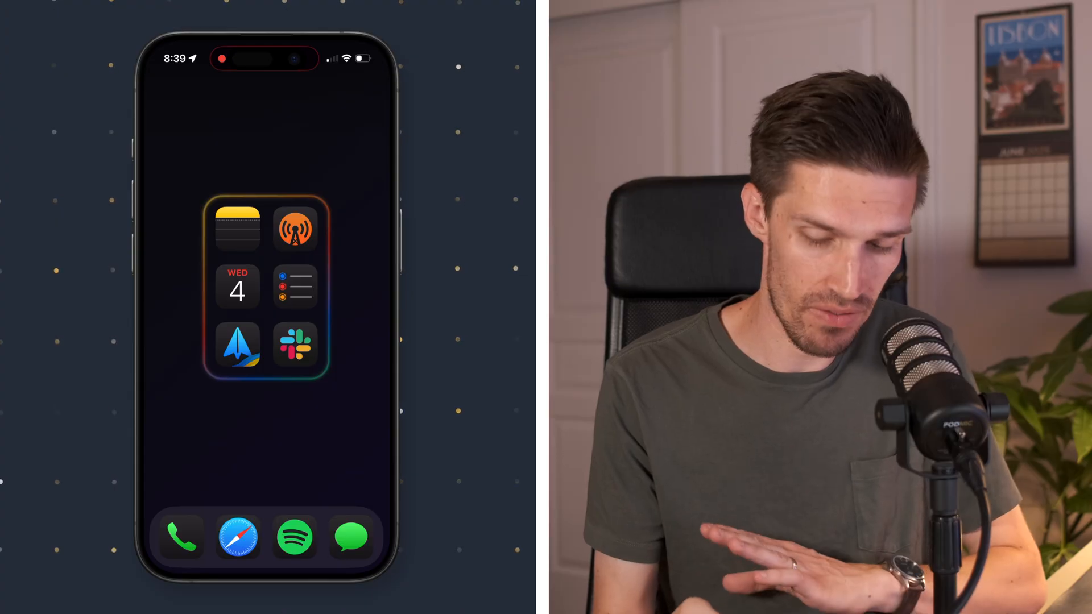
pyautogui.hscroll(-3)
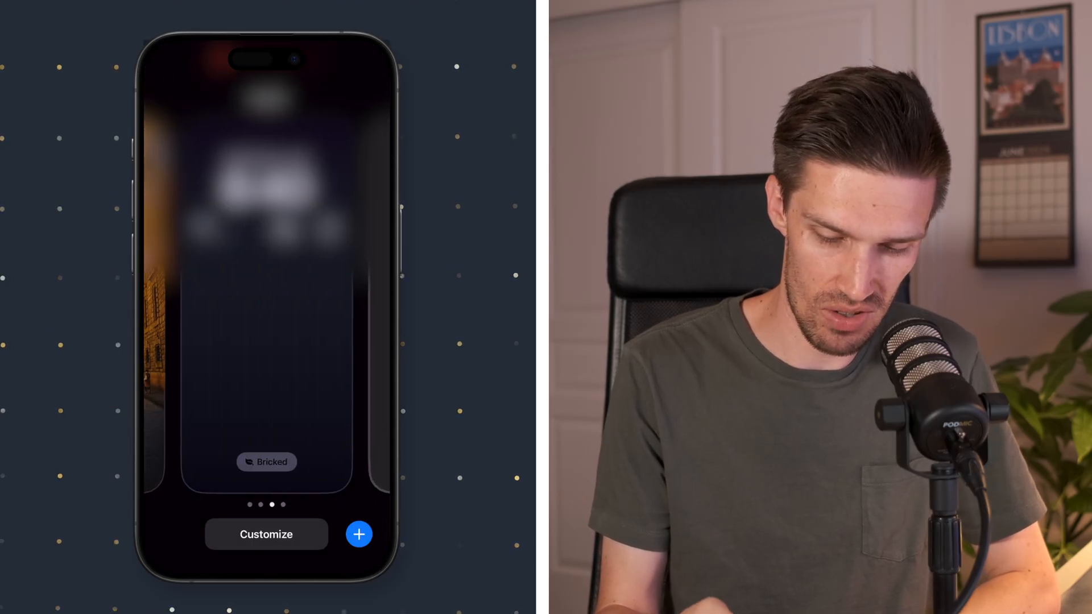
# Add the black-and-white landscape photo as a lock screen wallpaper with its widget removed.
pyautogui.click(358, 534)
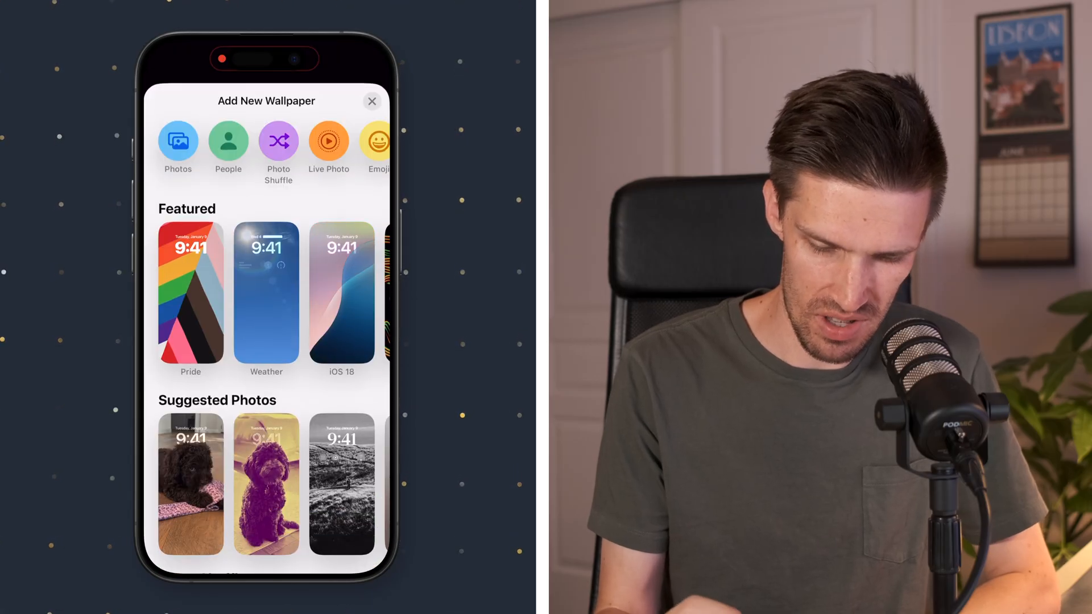
pyautogui.click(340, 483)
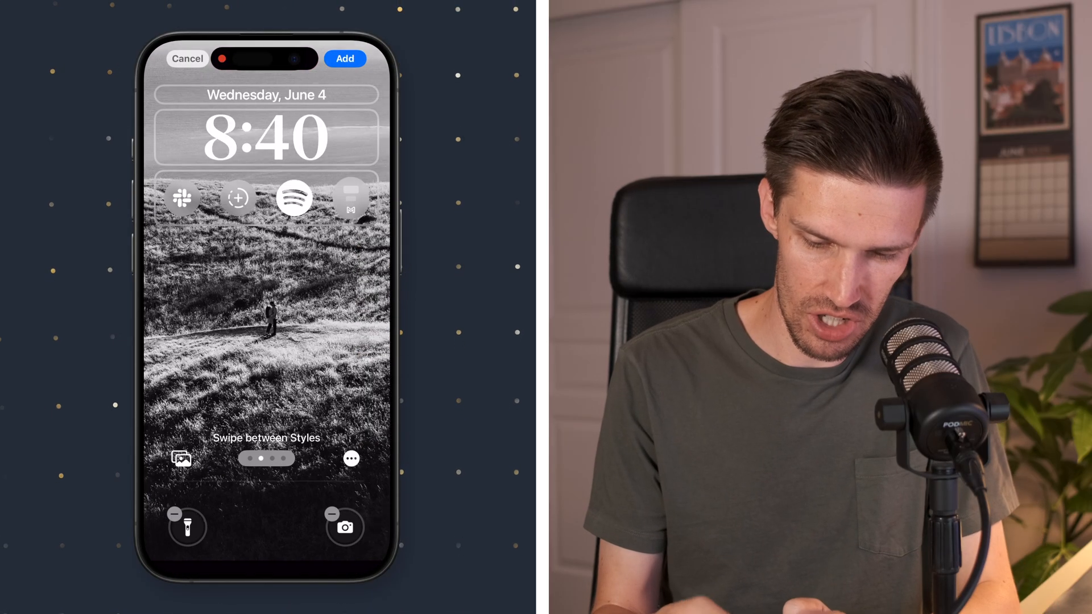
pyautogui.click(237, 197)
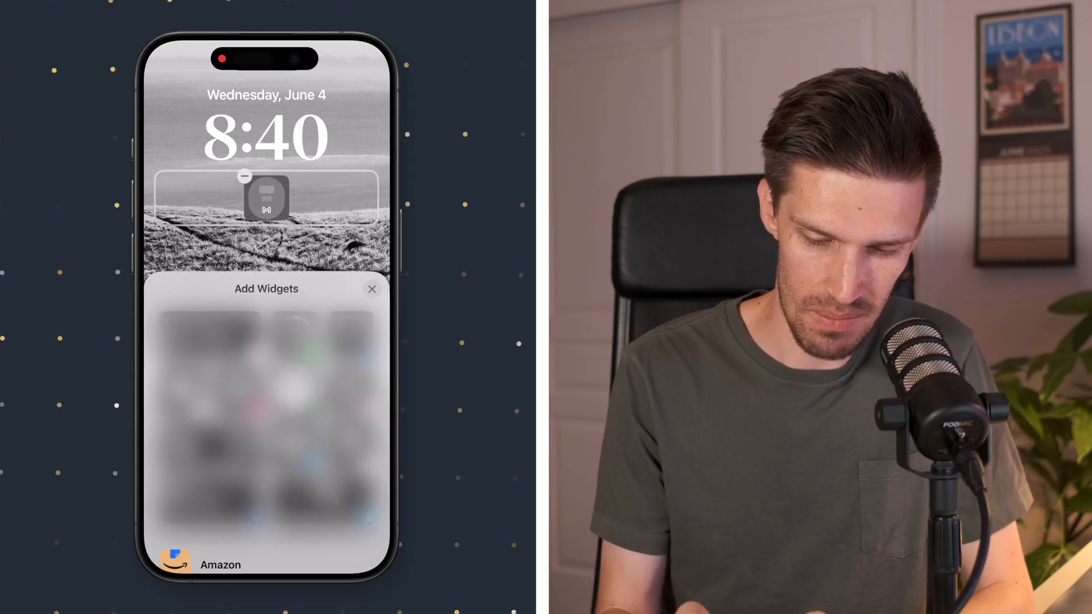
pyautogui.click(372, 288)
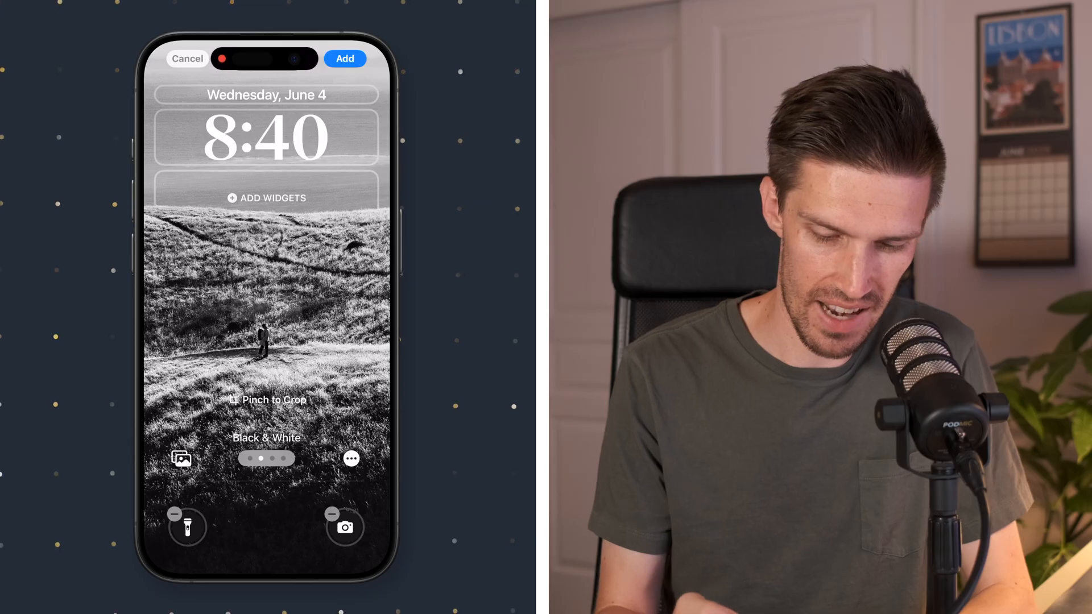
pyautogui.click(345, 58)
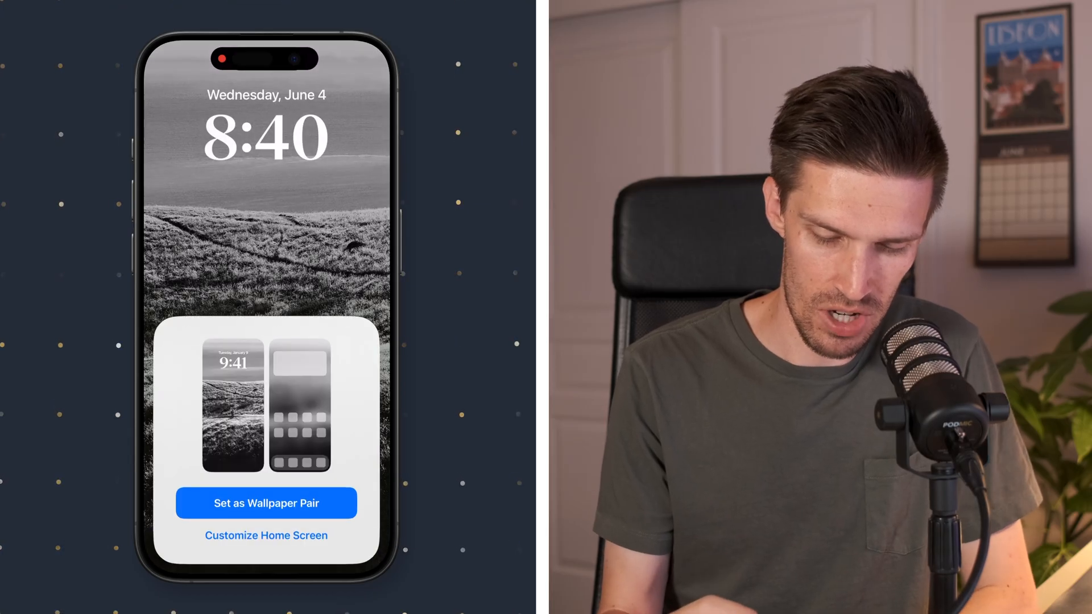
# Back the paired home screen with a dark image from photo Collections and confirm it.
pyautogui.click(264, 536)
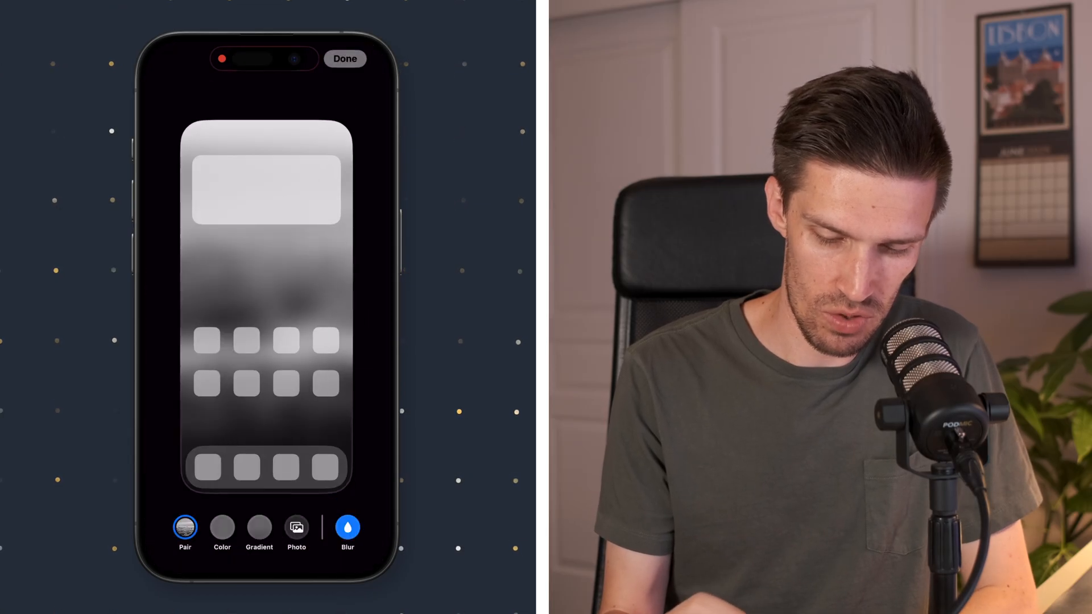
pyautogui.click(296, 526)
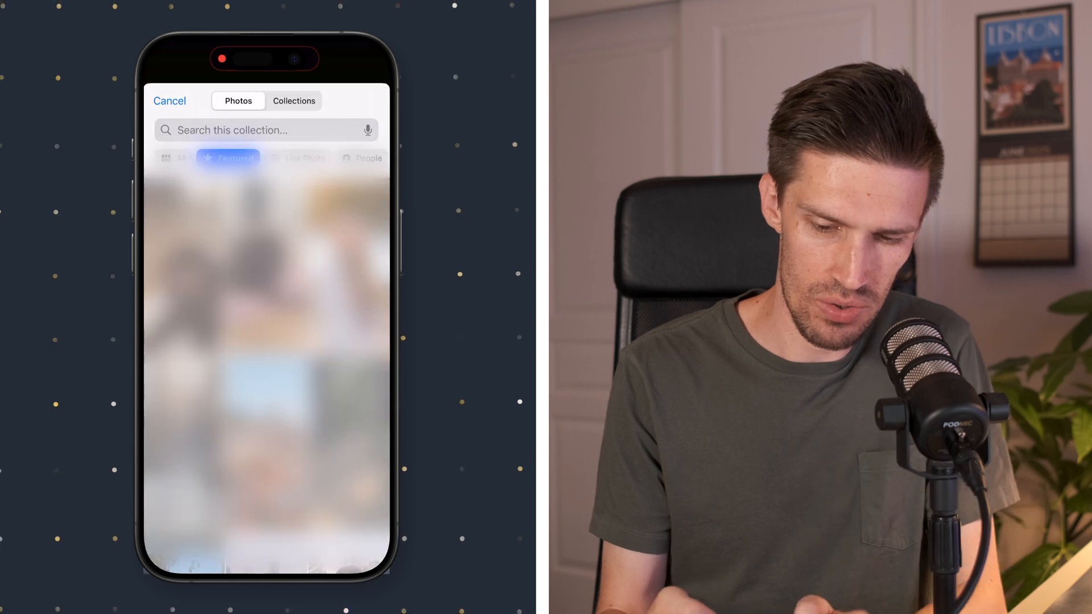
pyautogui.click(293, 100)
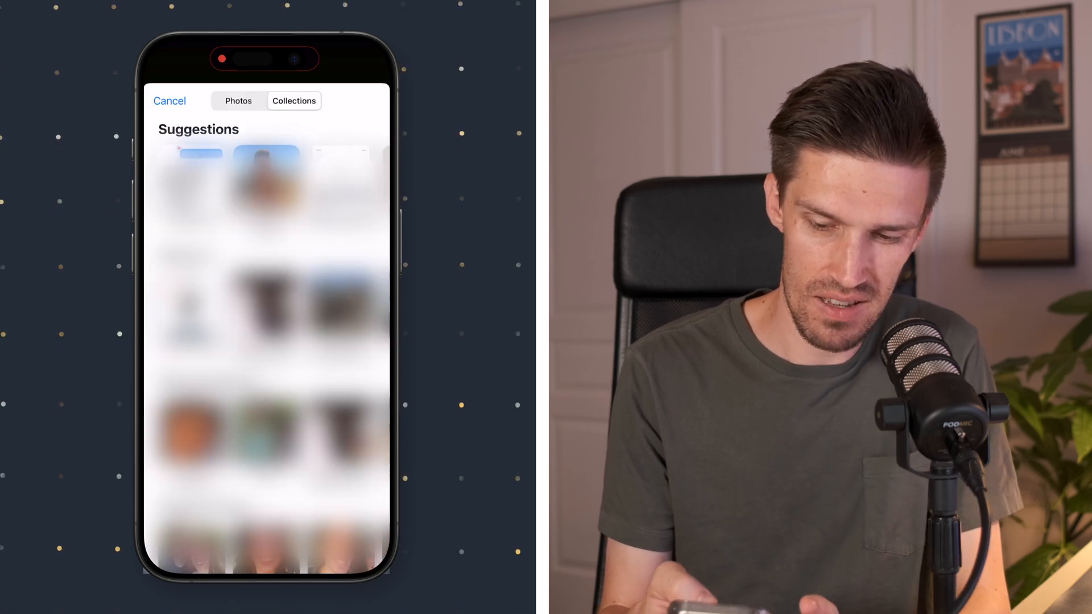
pyautogui.click(294, 101)
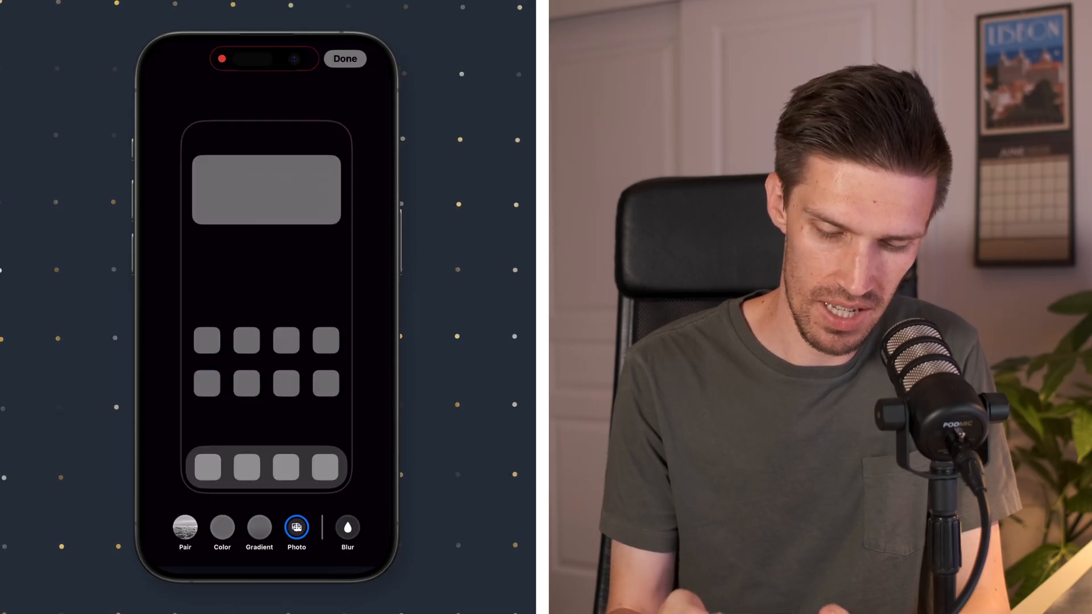
pyautogui.click(296, 526)
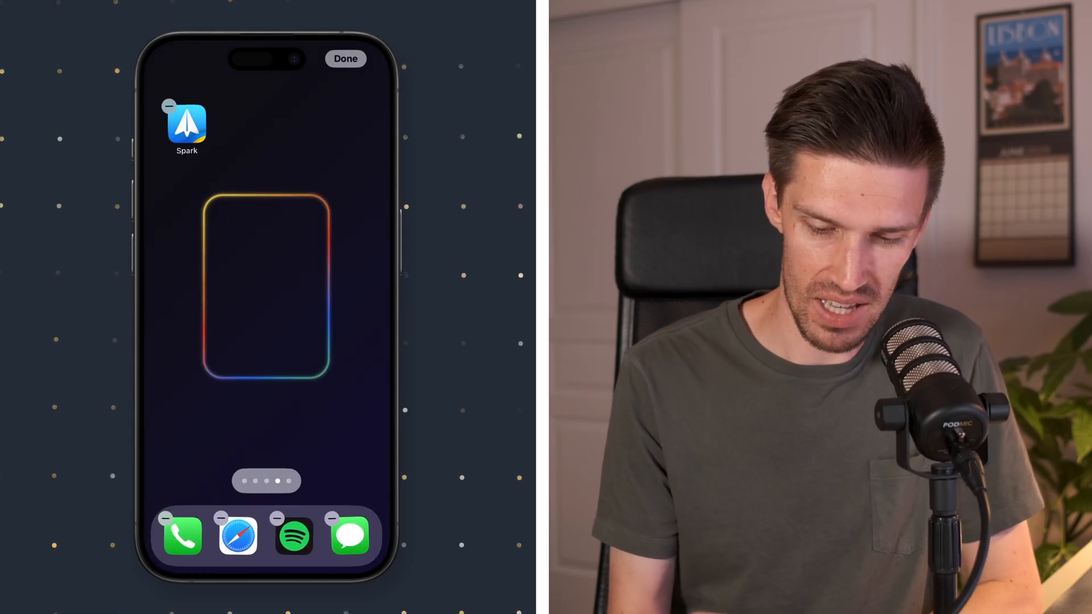
# Drag Spark into the glowing frame, finish arranging, and reach the icon Customize options.
pyautogui.moveTo(185, 122); pyautogui.dragTo(236, 233)
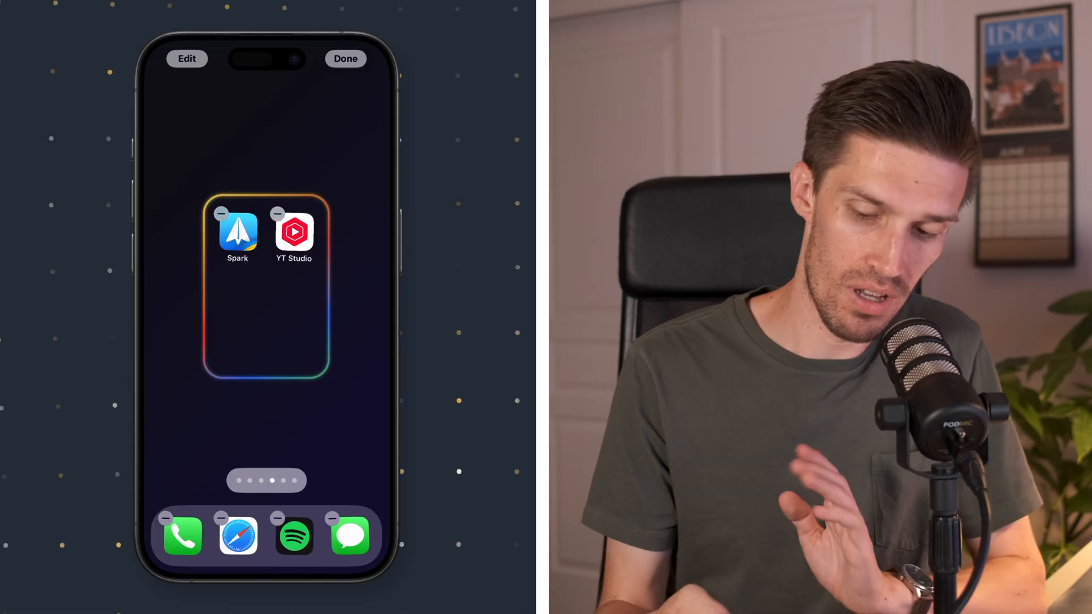
pyautogui.click(346, 58)
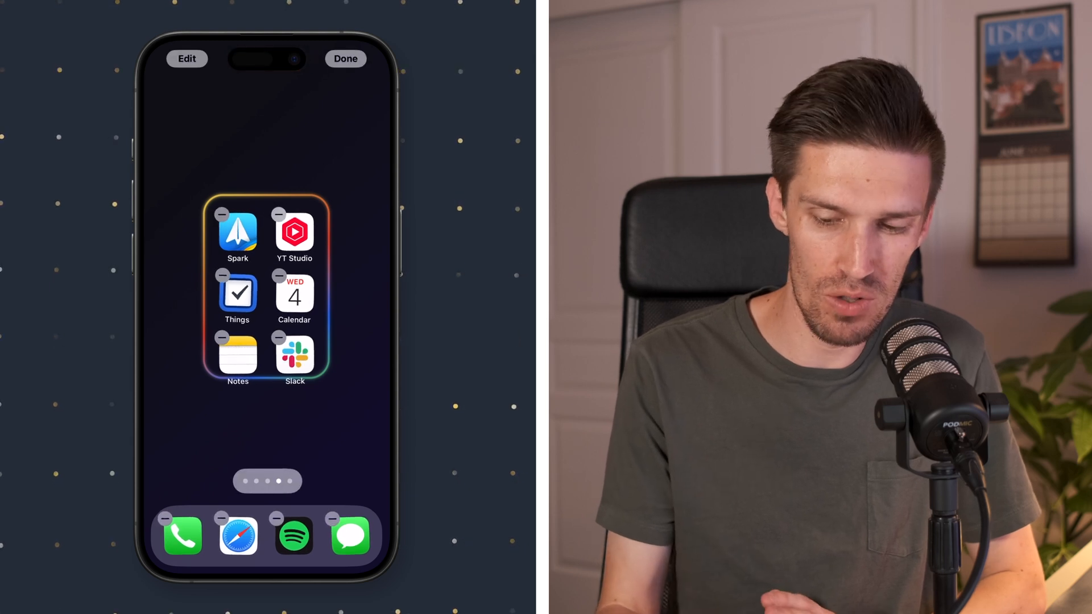
pyautogui.click(187, 58)
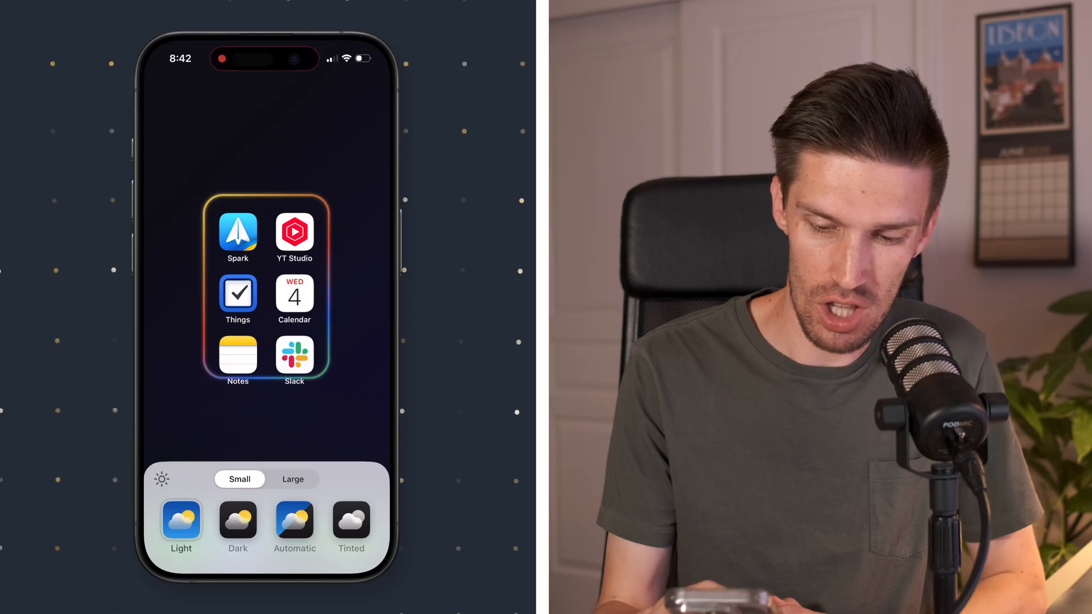
# Switch the home screen icons to Large without labels and close the panel.
pyautogui.click(292, 478)
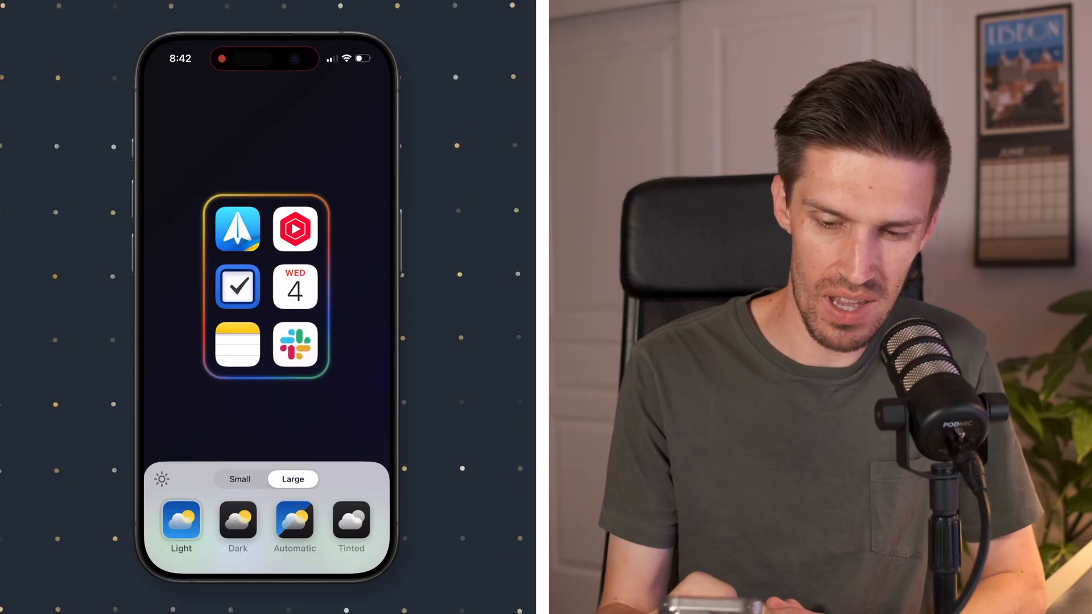
pyautogui.click(238, 526)
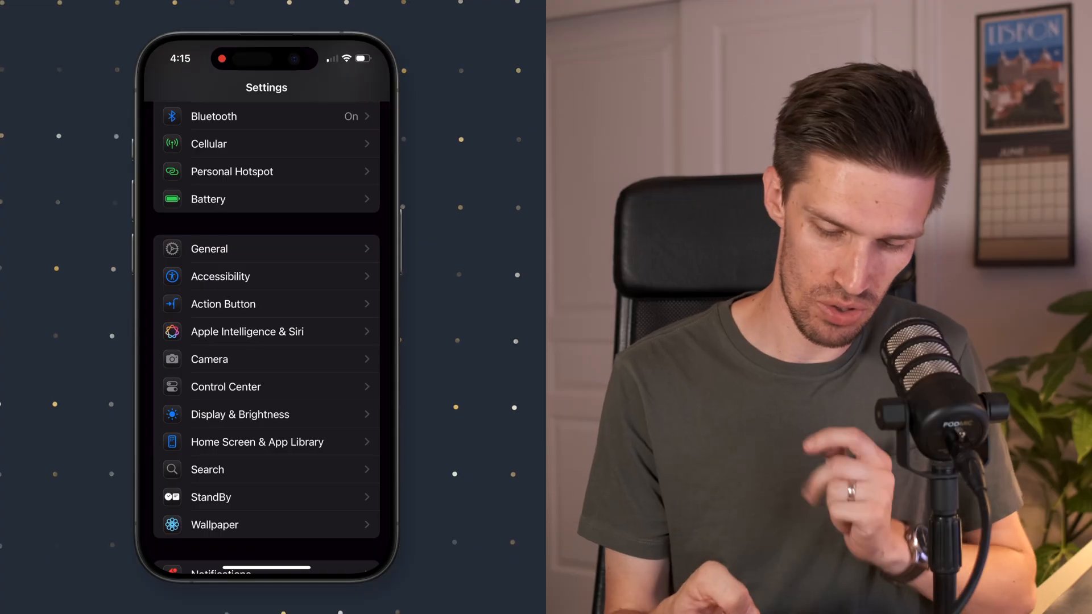
# In Settings > Focus, create a custom focus named Study with the teal graduation-cap symbol.
pyautogui.scroll(-3)
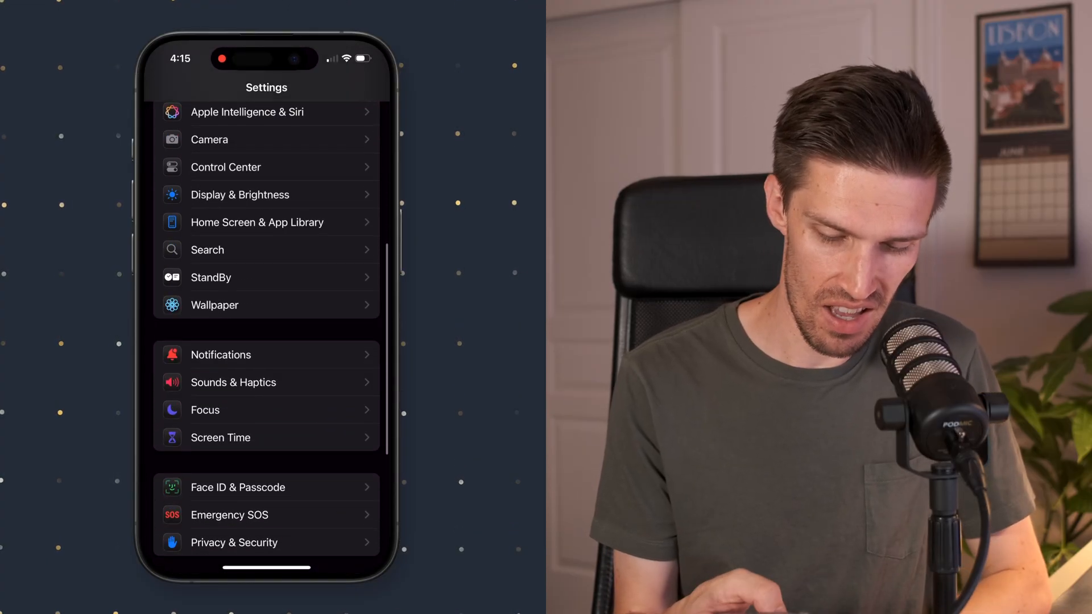
pyautogui.click(204, 410)
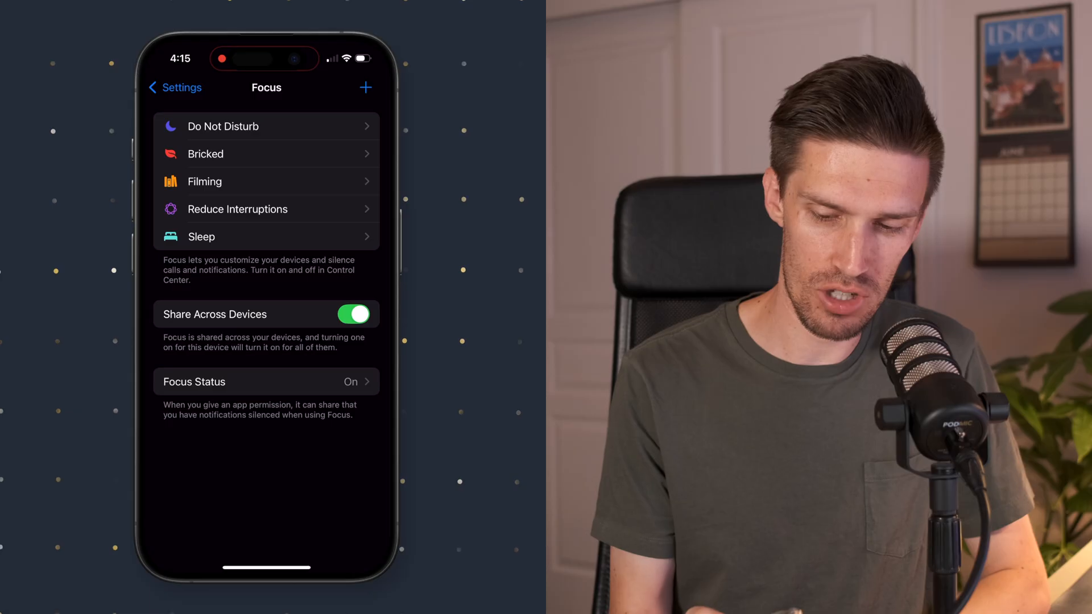
pyautogui.click(365, 88)
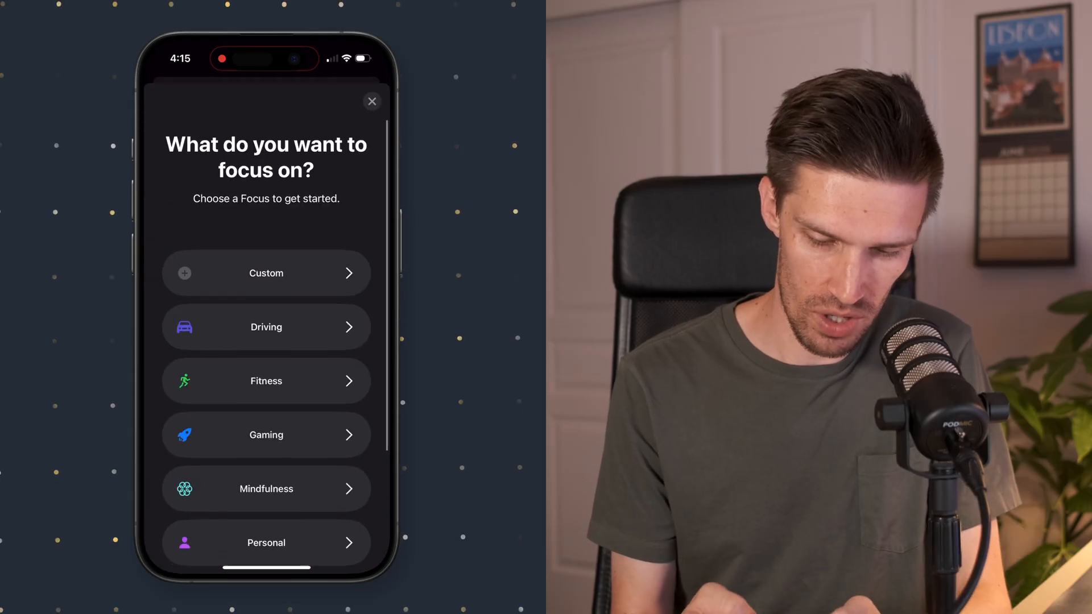
pyautogui.click(266, 272)
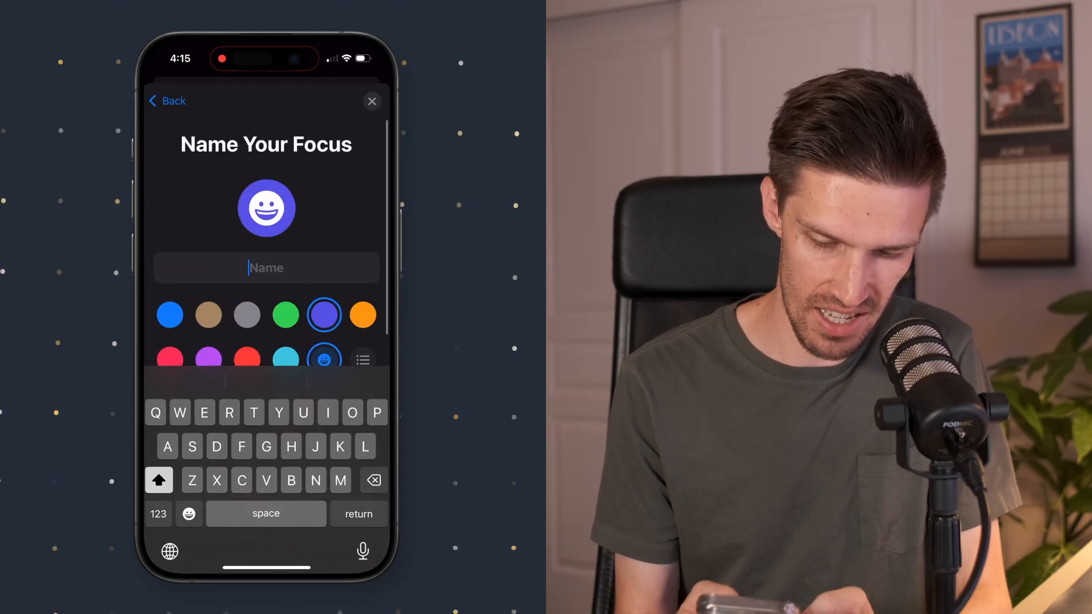
pyautogui.write('Study')
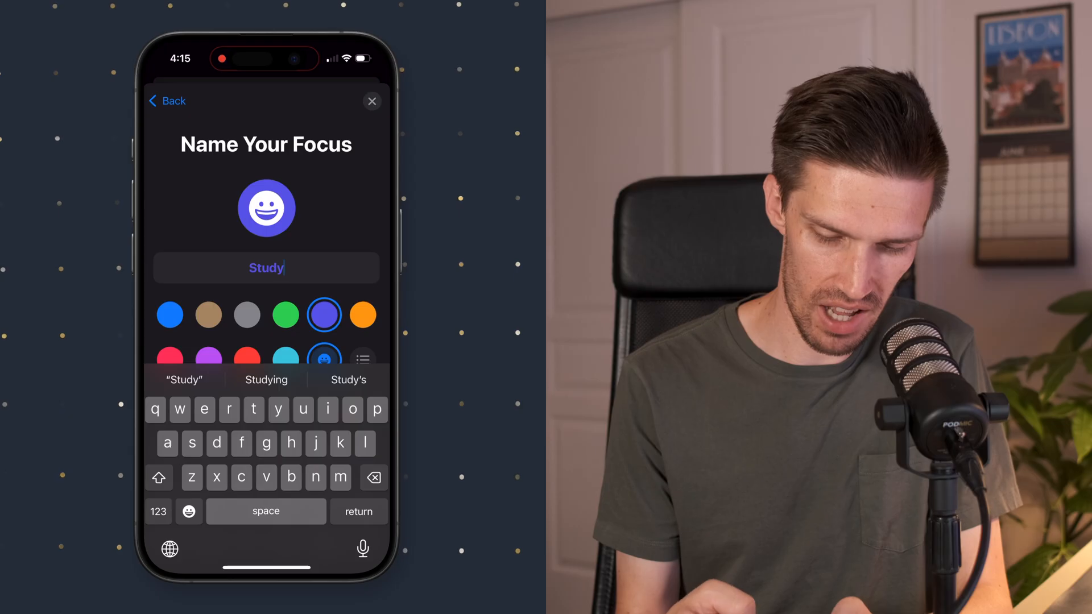
pyautogui.click(284, 361)
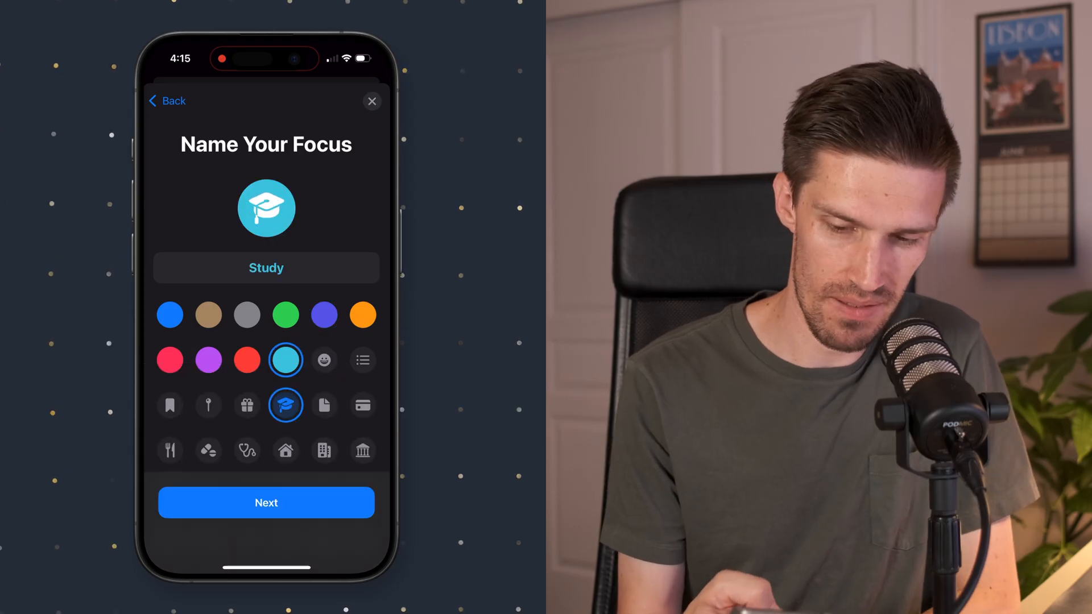
pyautogui.click(266, 503)
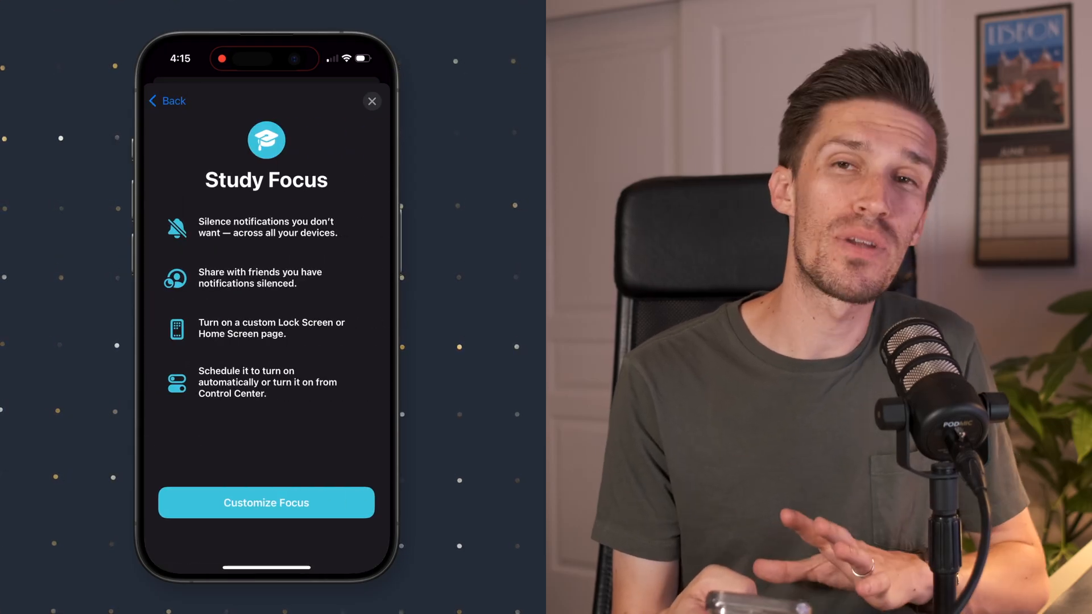
# Allow notifications only from chosen apps, adding Messages and Things to the list.
pyautogui.click(266, 503)
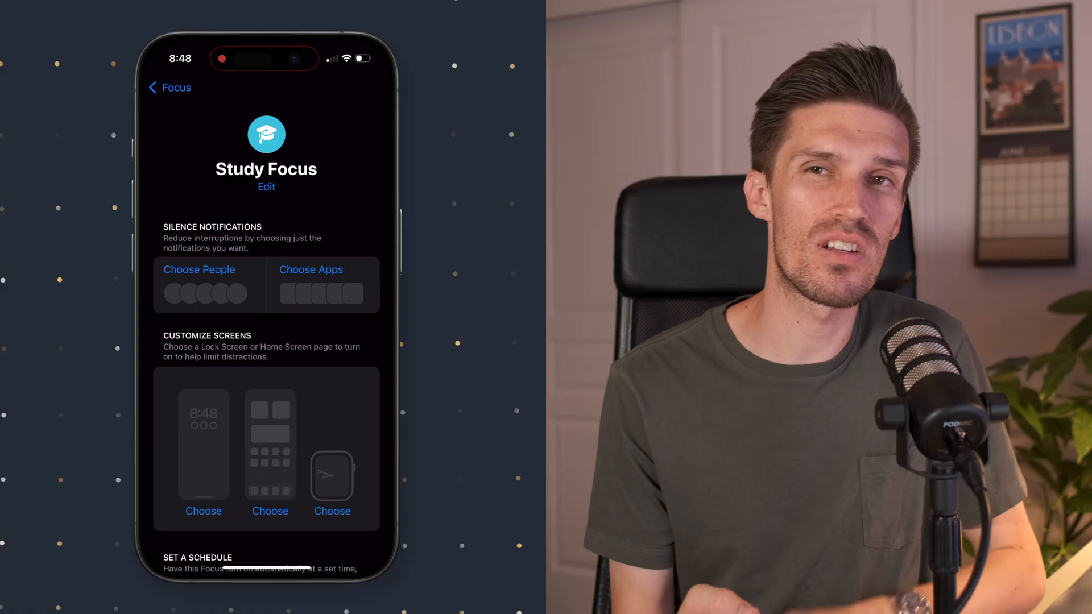
pyautogui.click(310, 269)
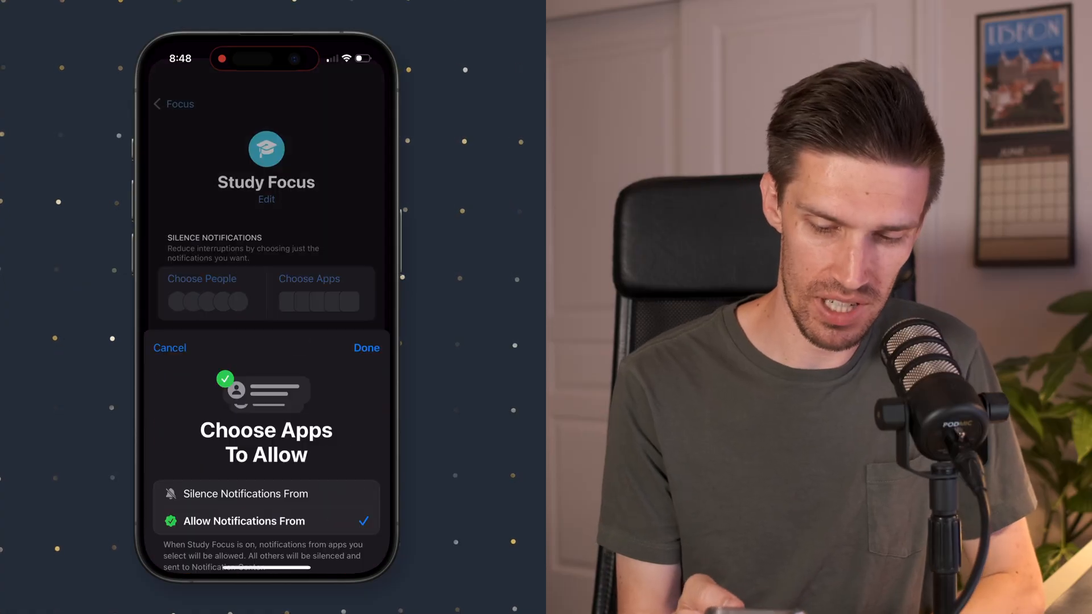
pyautogui.scroll(3)
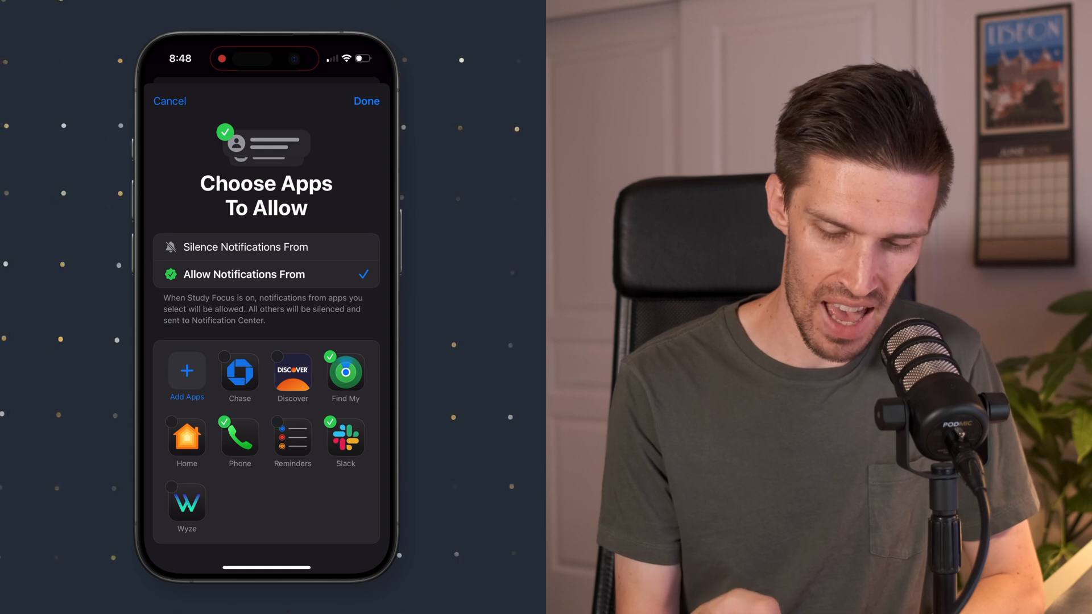
pyautogui.click(187, 370)
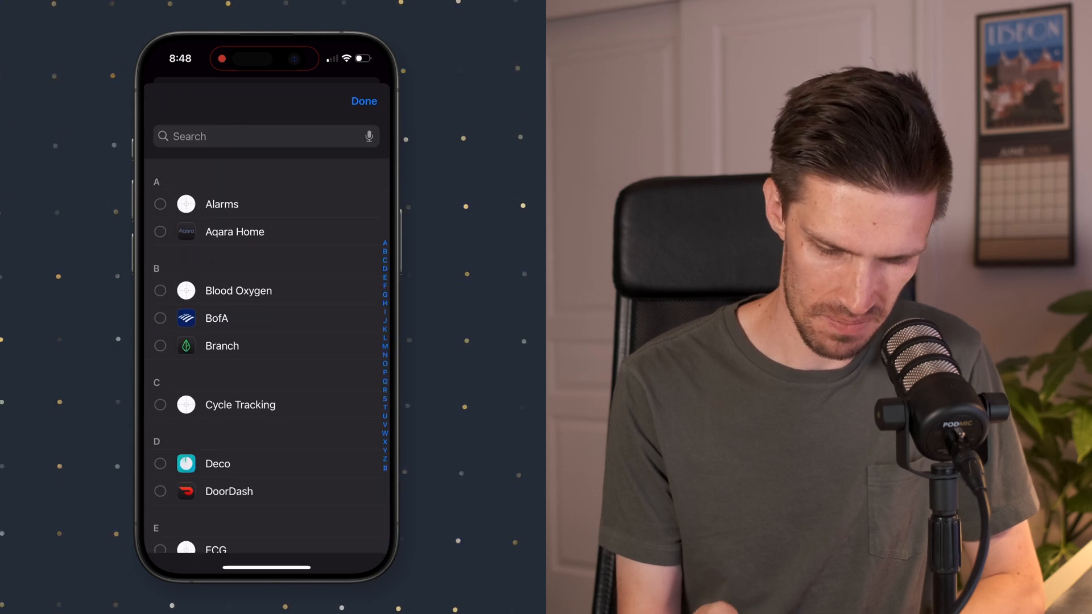
pyautogui.click(362, 101)
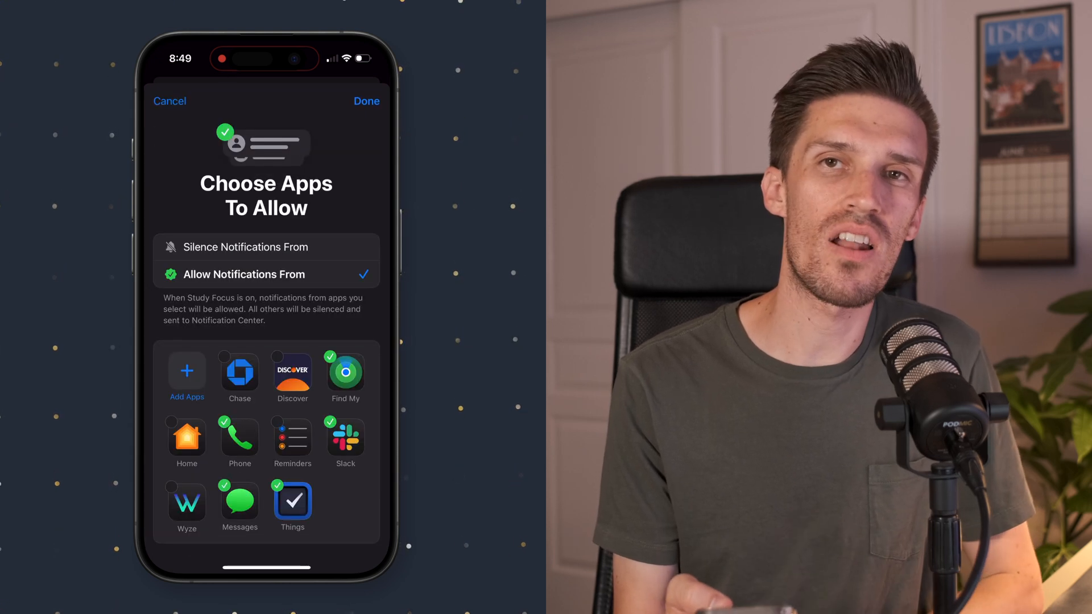
pyautogui.click(366, 101)
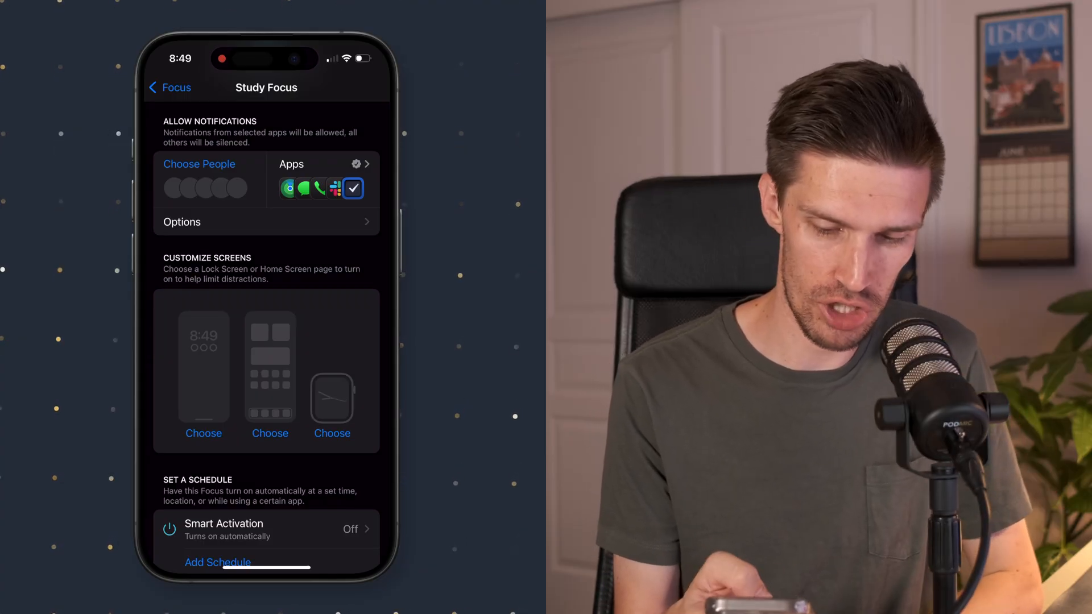
# Link the minimal app page as the Study focus's home screen.
pyautogui.click(203, 432)
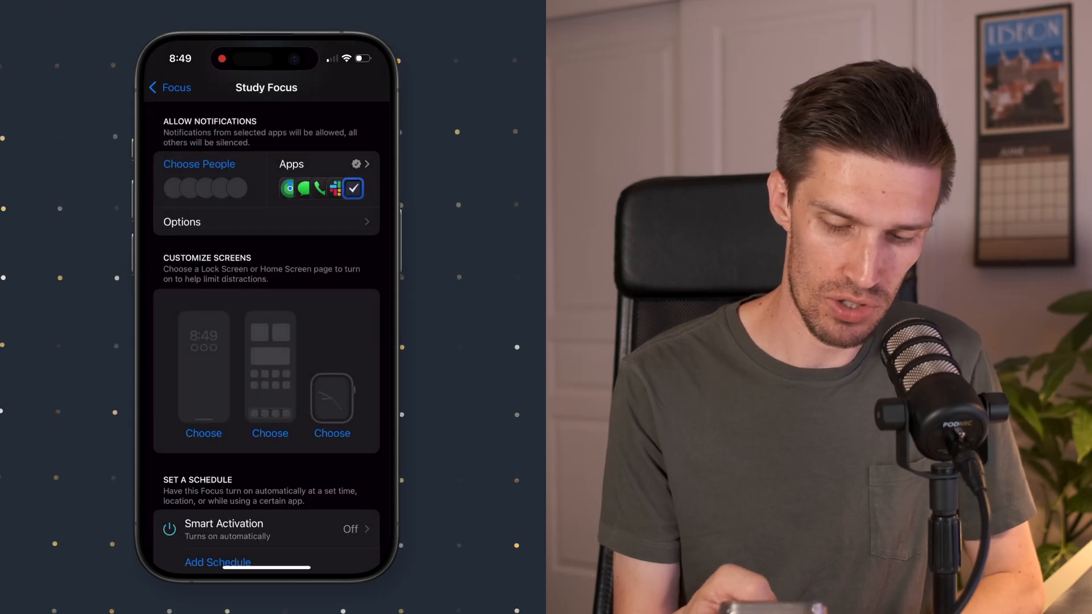
pyautogui.click(271, 432)
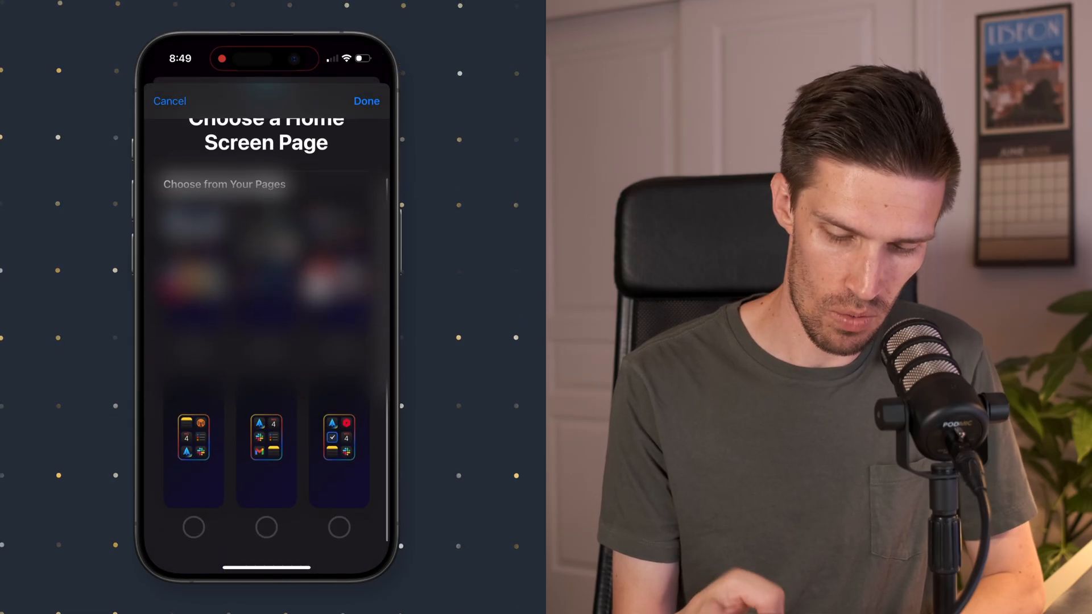
pyautogui.click(364, 101)
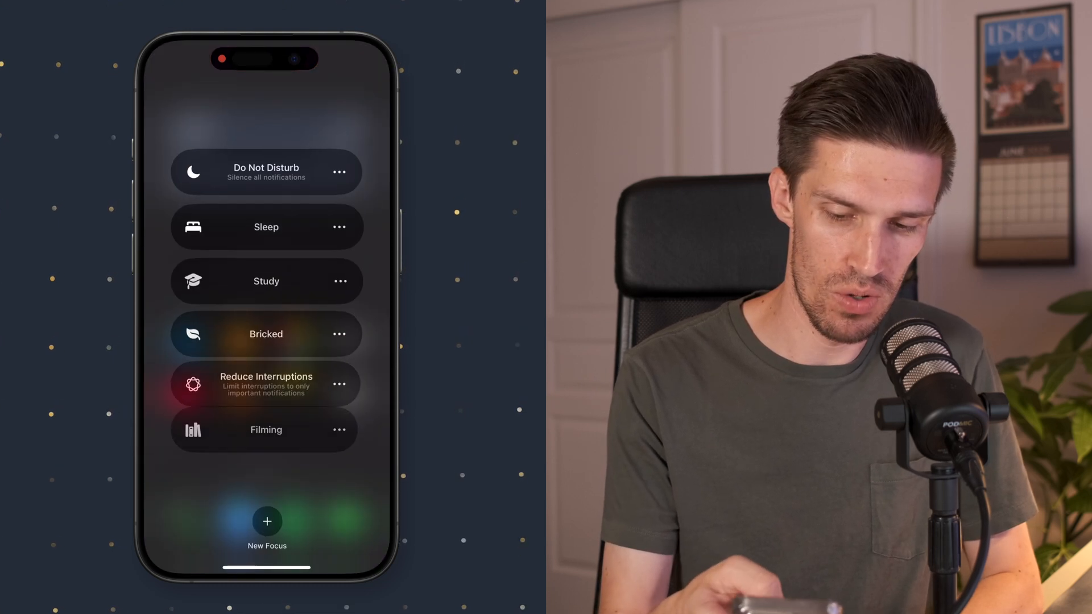
# Turn on Study focus from Control Center and dismiss the focus page notice.
pyautogui.click(265, 280)
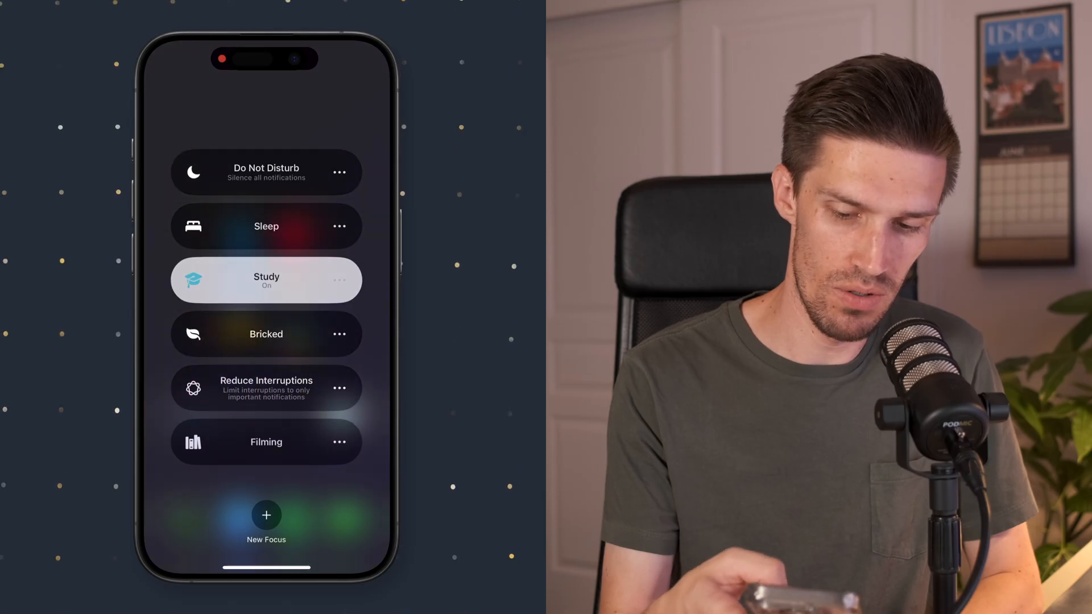
pyautogui.click(266, 279)
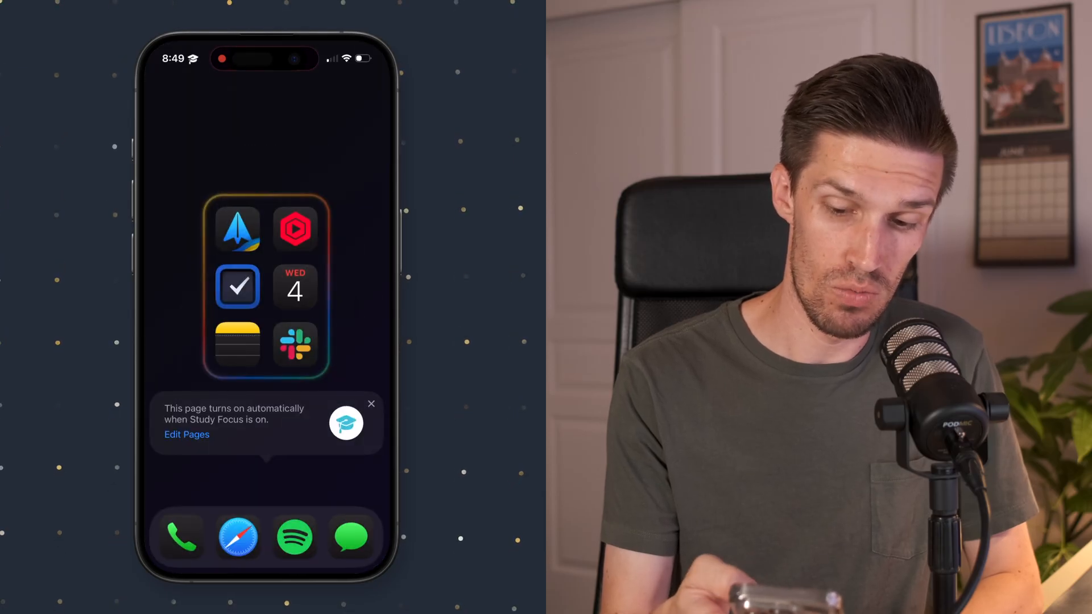
pyautogui.click(371, 404)
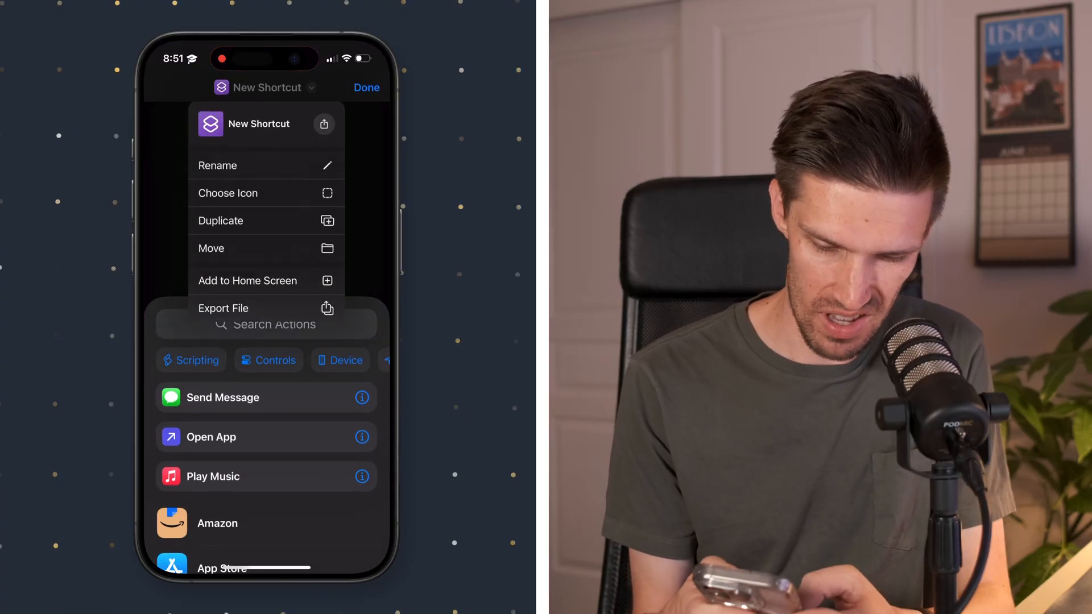
# Rename the shortcut to Study Focus and search actions for Get Current Focus.
pyautogui.click(217, 165)
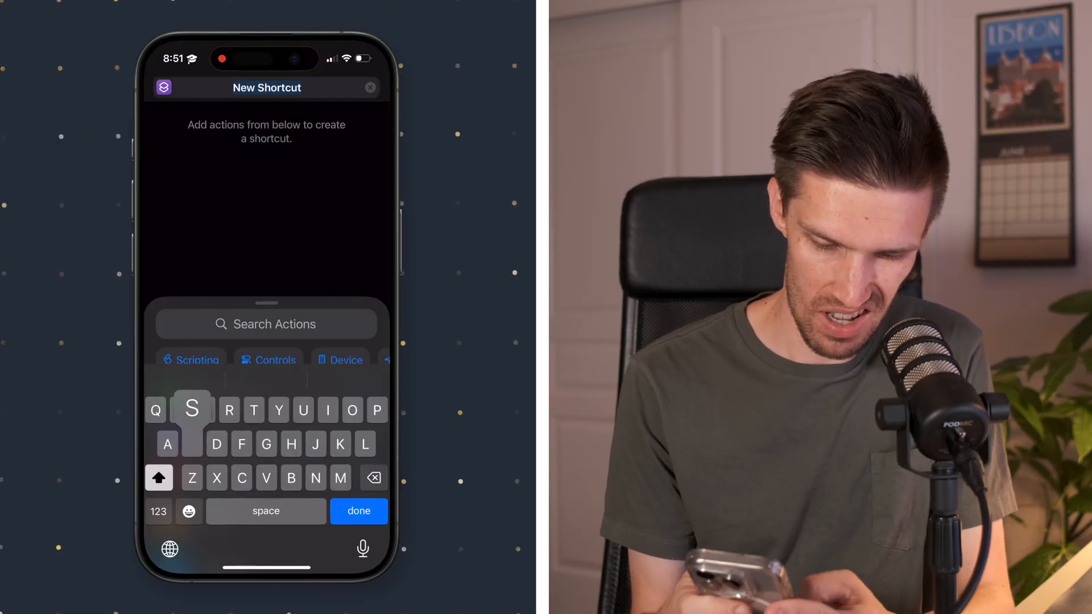
pyautogui.write('Study Focus')
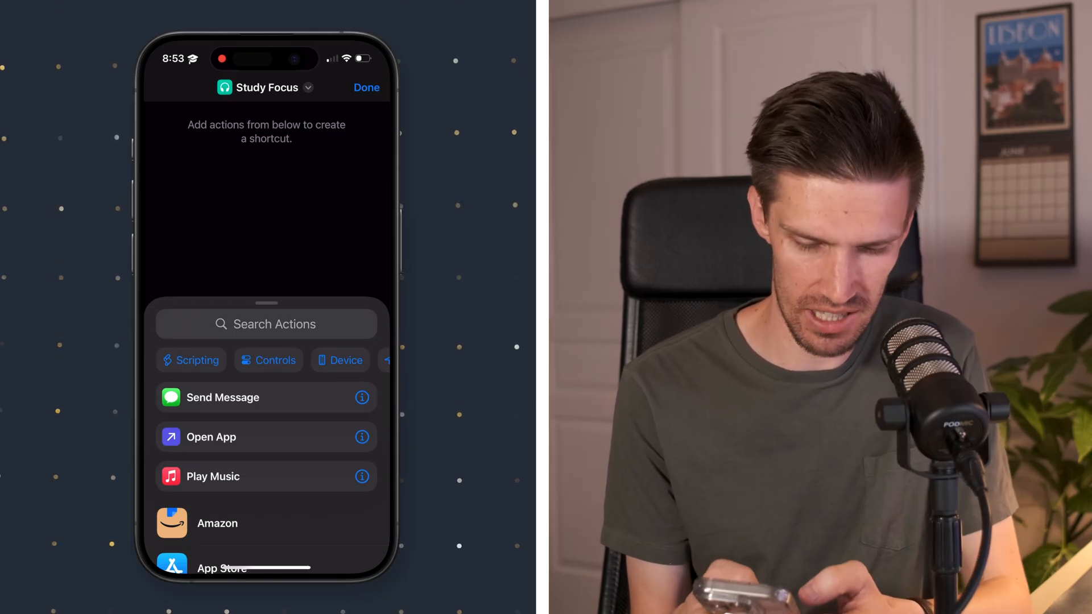
pyautogui.click(265, 324)
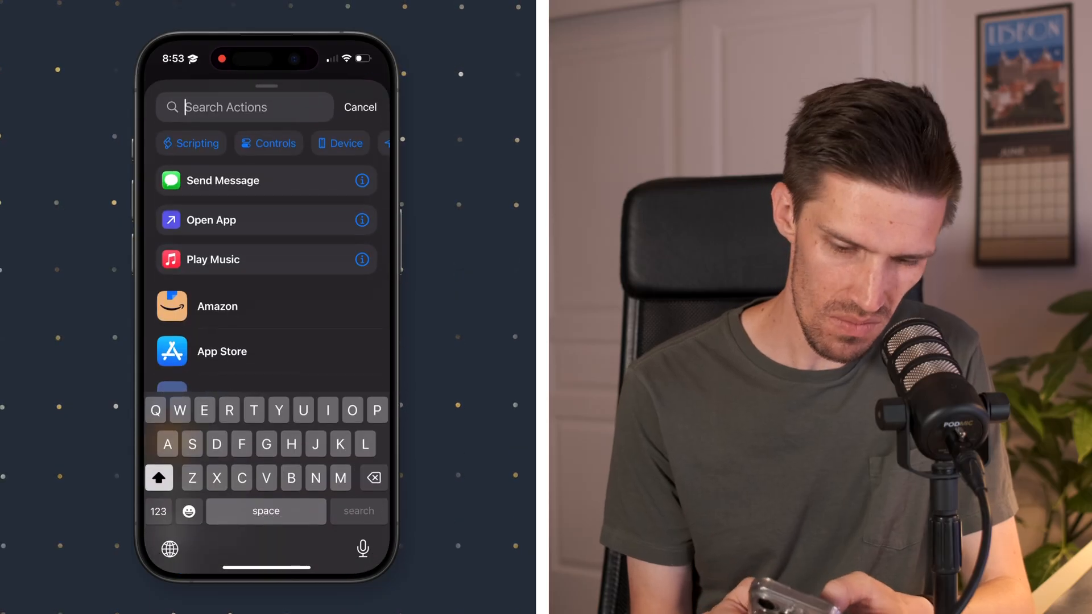
pyautogui.write('Get foc')
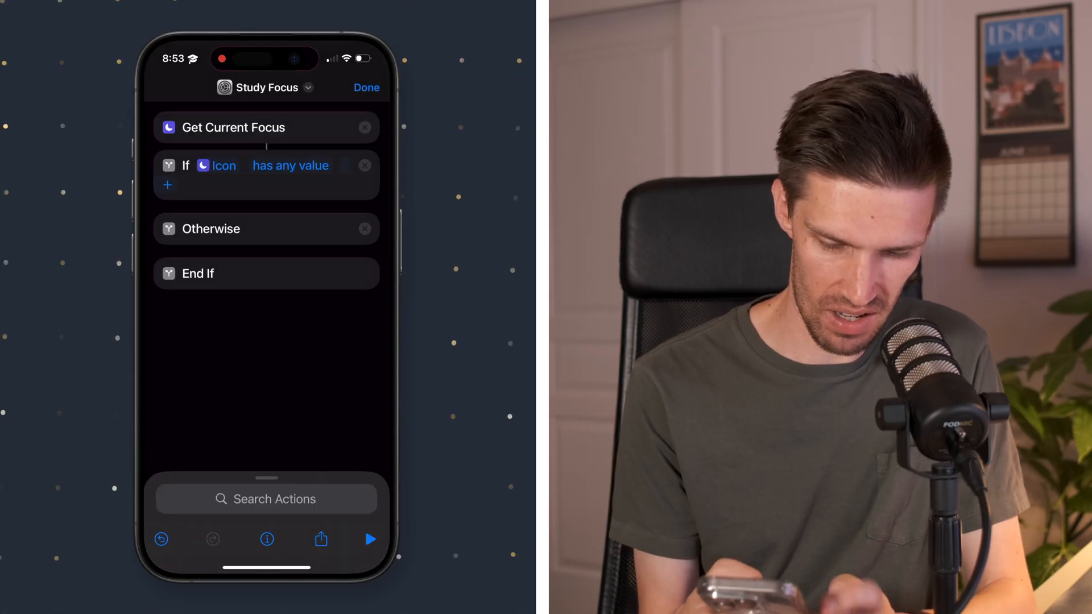
# Make the If condition compare the focus Name to Study, correcting the typo.
pyautogui.click(216, 166)
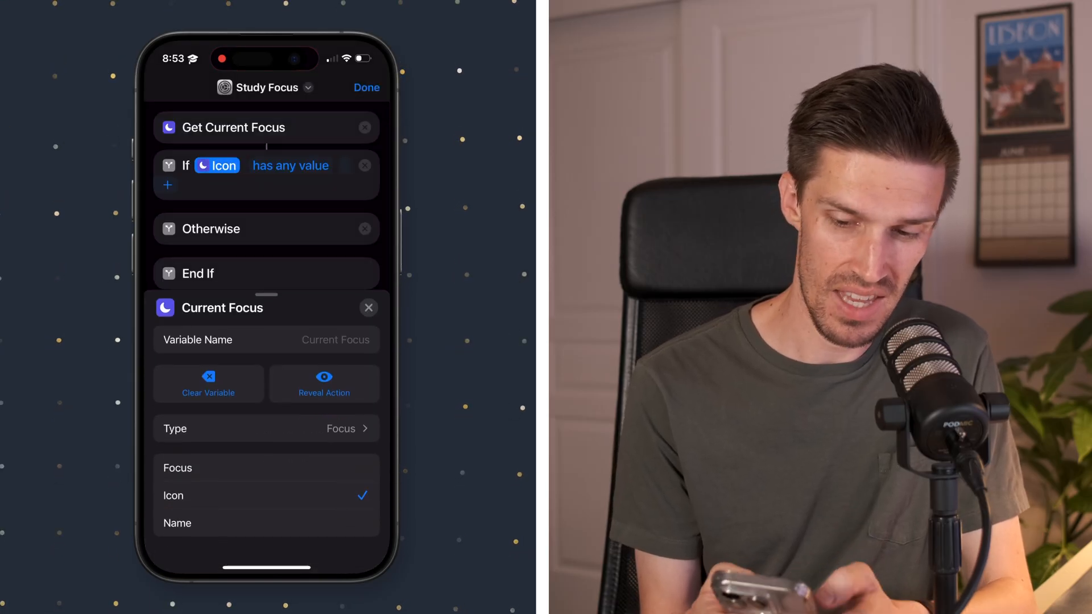
pyautogui.click(178, 523)
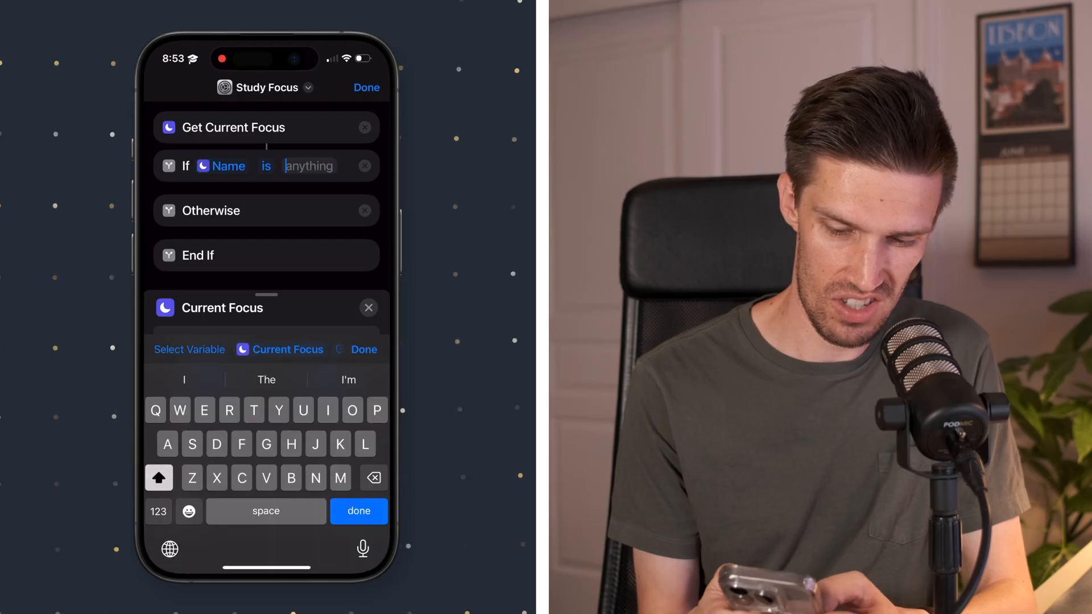
pyautogui.write('Srudy')
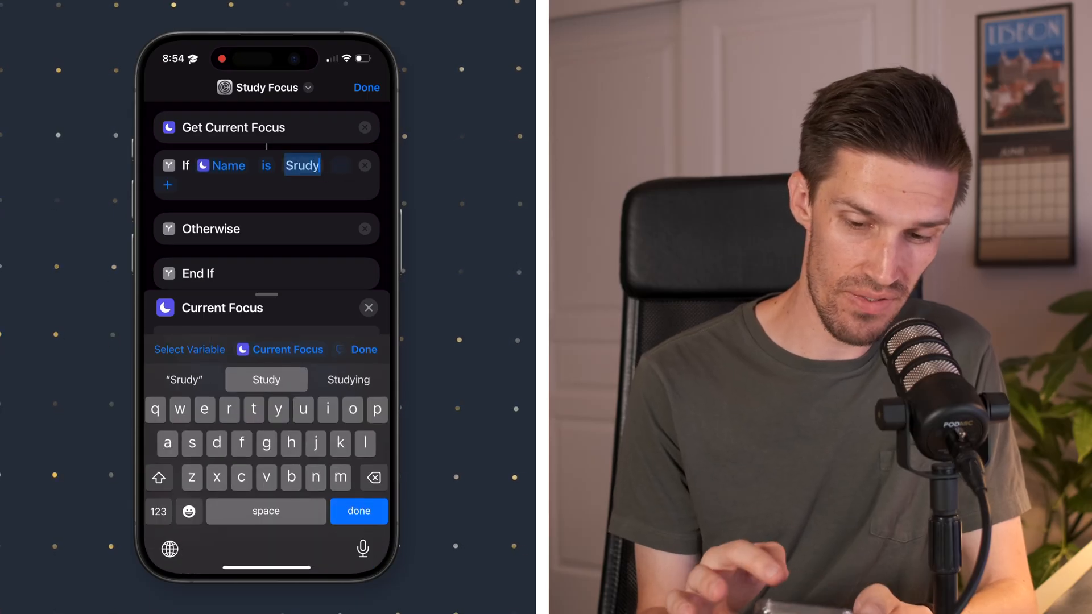
pyautogui.click(266, 380)
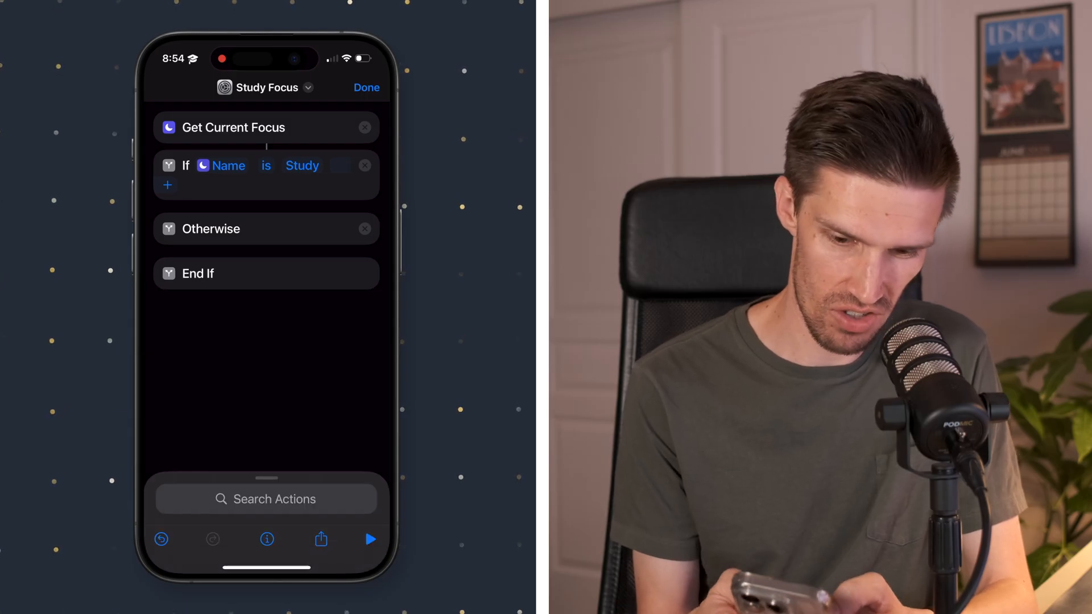
# Finish the Show Notification message reading 'You should be studying!'.
pyautogui.write('Show')
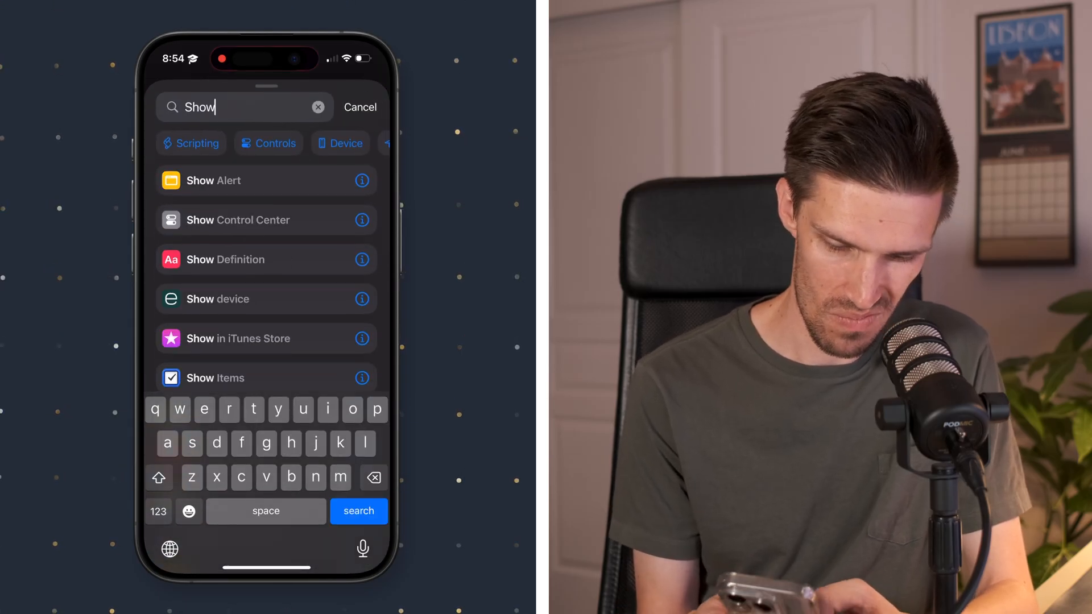
pyautogui.write('n')
pyautogui.write('You should be ')
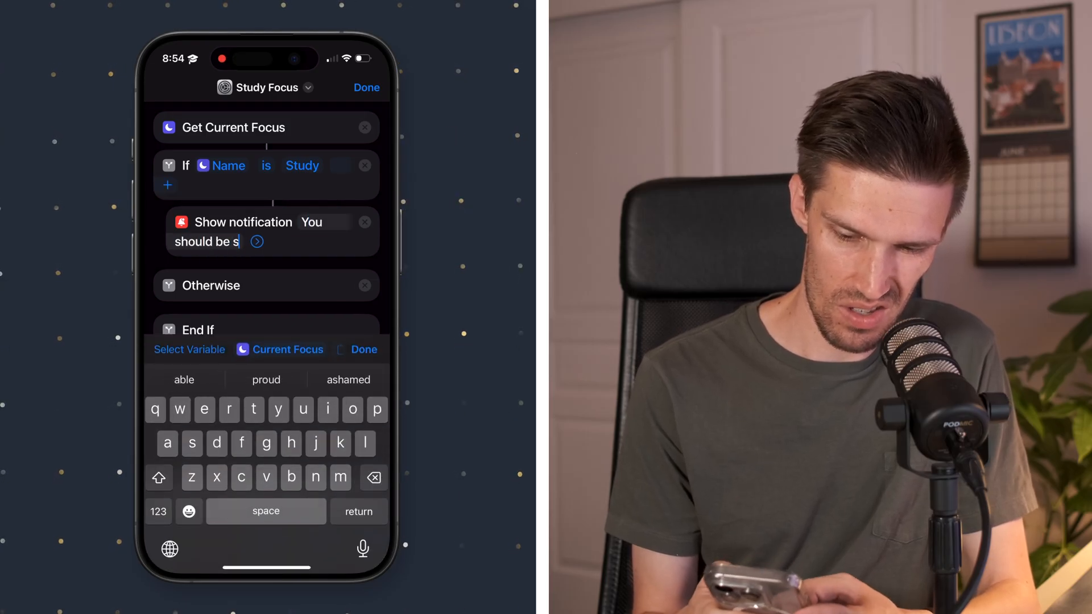
pyautogui.write('studying!')
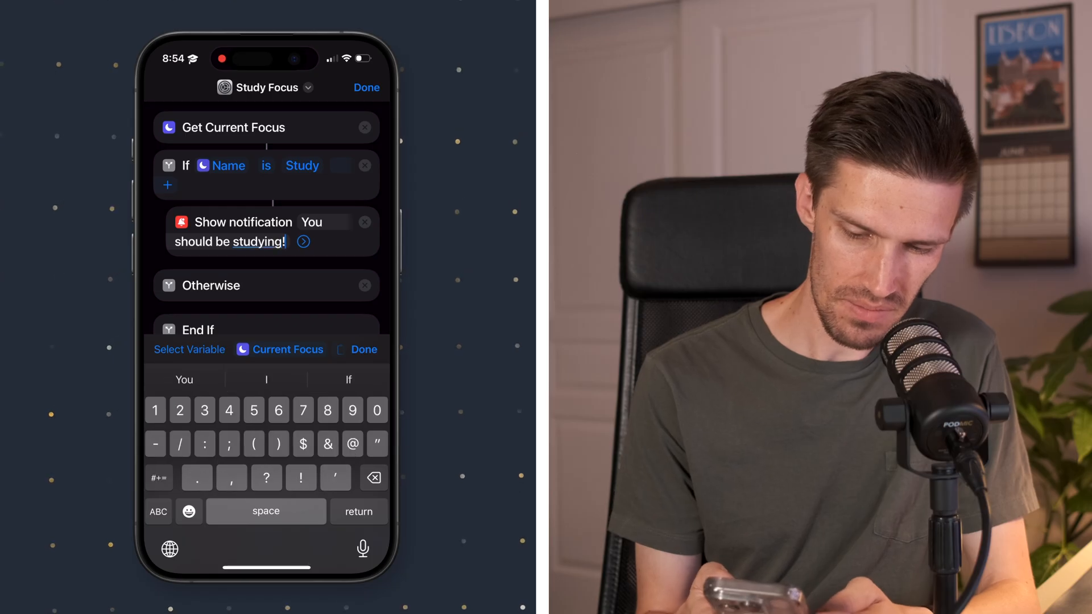
pyautogui.click(364, 349)
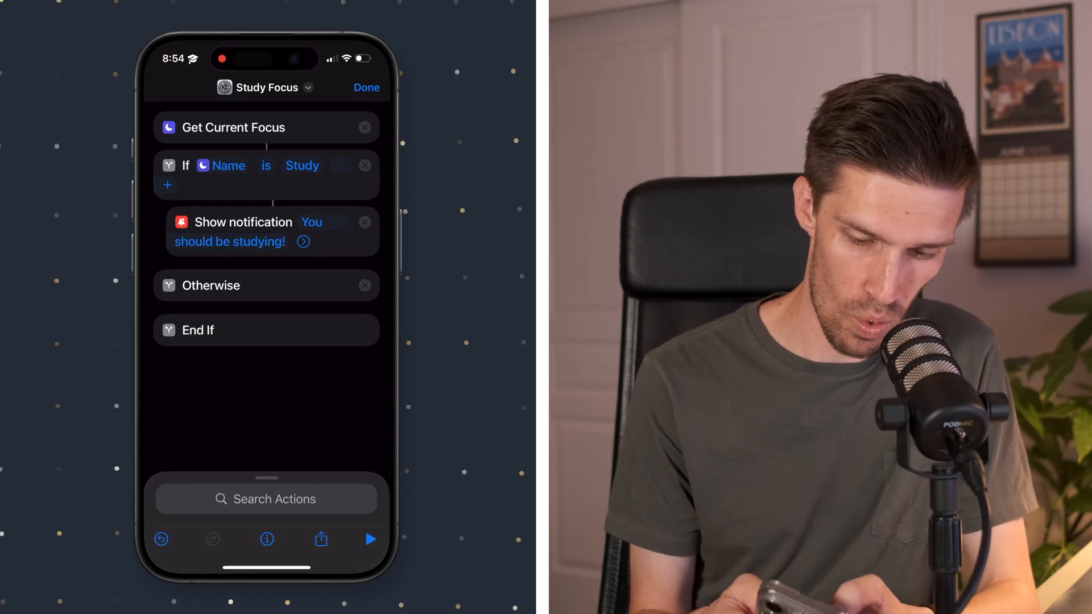
# Add a one-second Wait and a Go to Home Screen action inside the If block.
pyautogui.write('Wait')
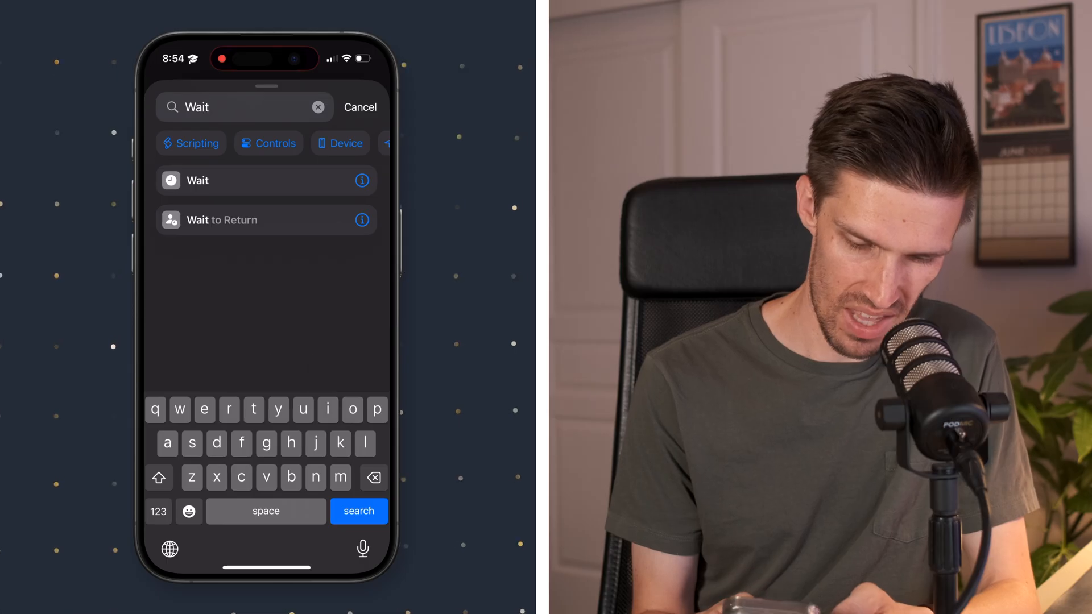
pyautogui.click(197, 181)
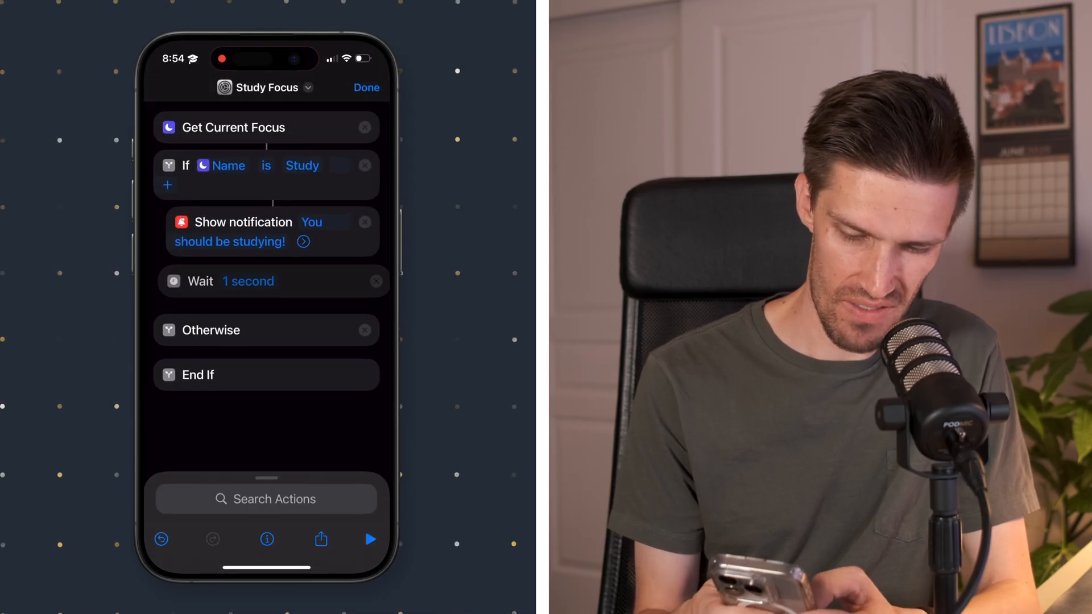
pyautogui.write('Ho')
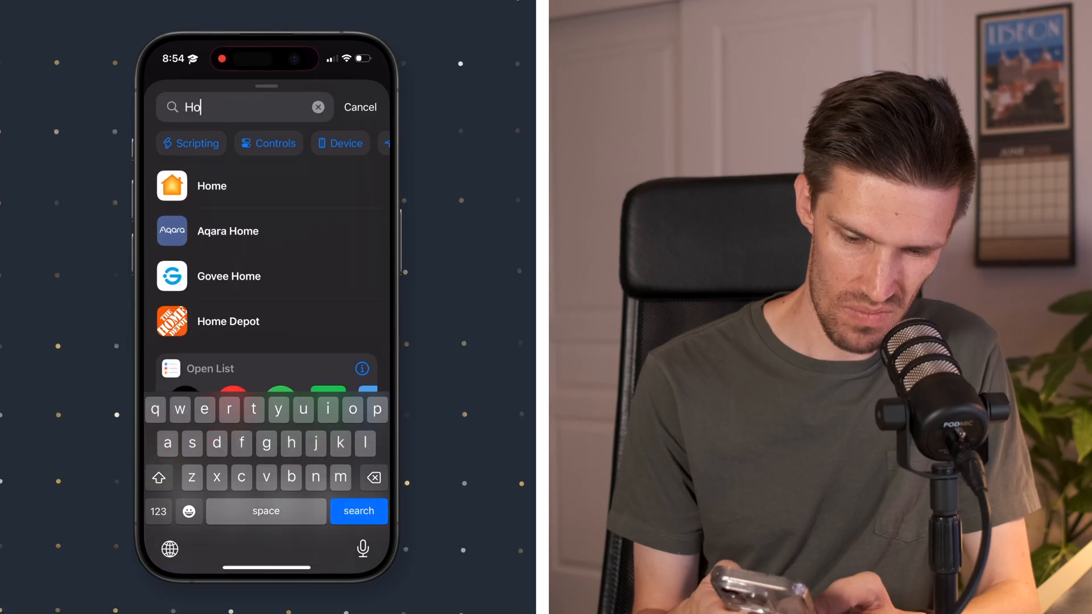
pyautogui.write('me')
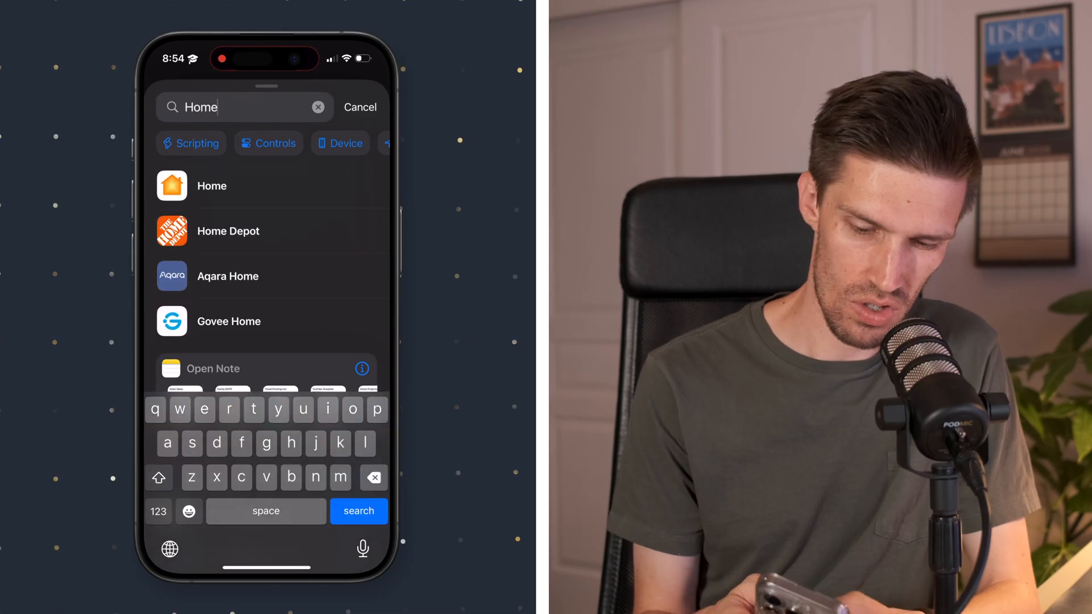
pyautogui.click(360, 107)
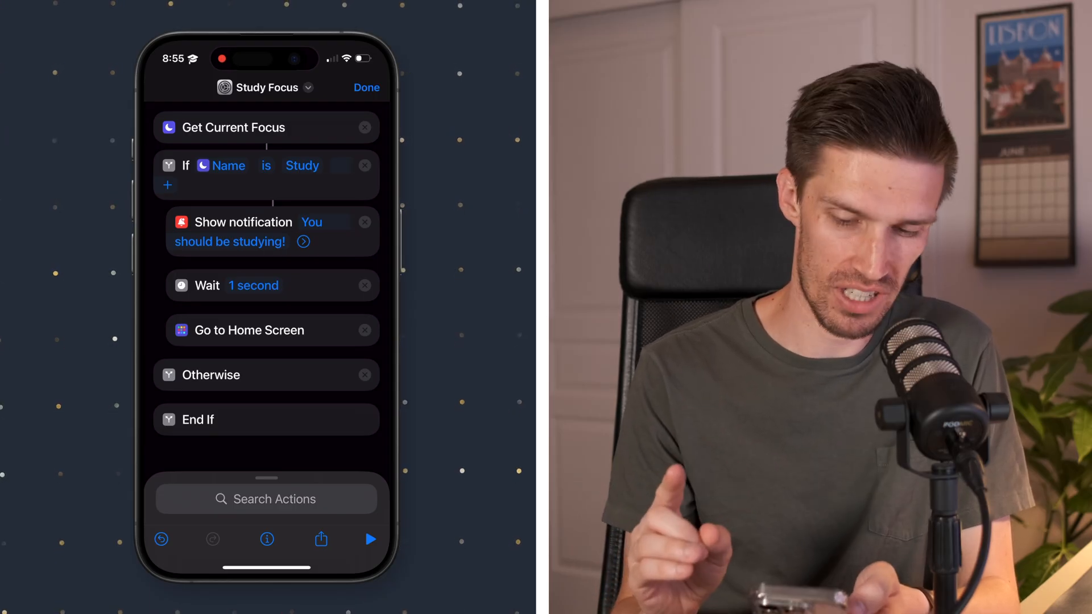
# Save the Study Focus shortcut and begin a new personal automation.
pyautogui.click(366, 87)
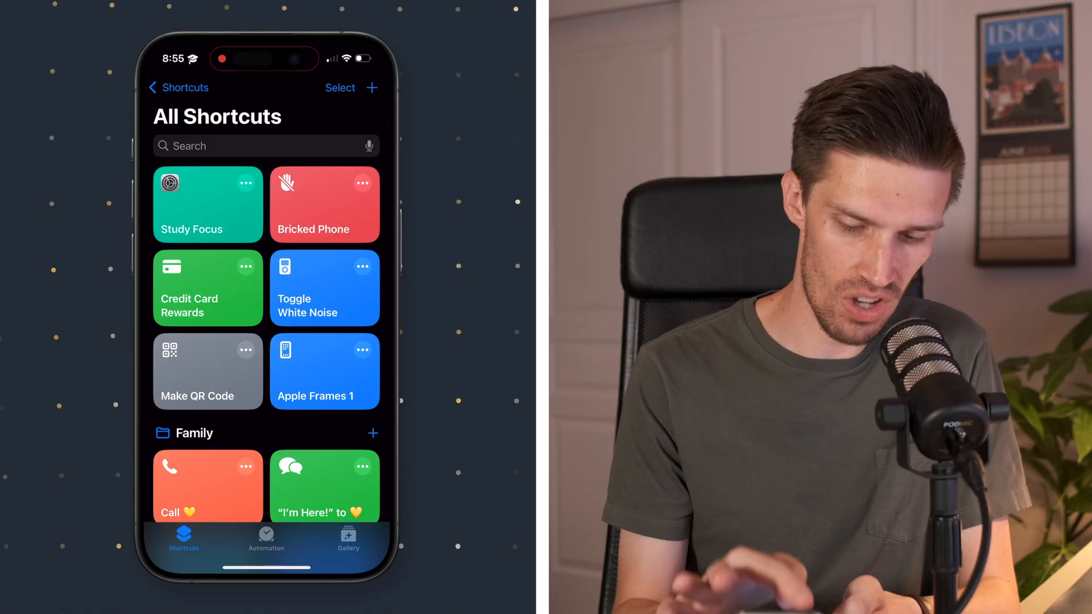
pyautogui.click(178, 88)
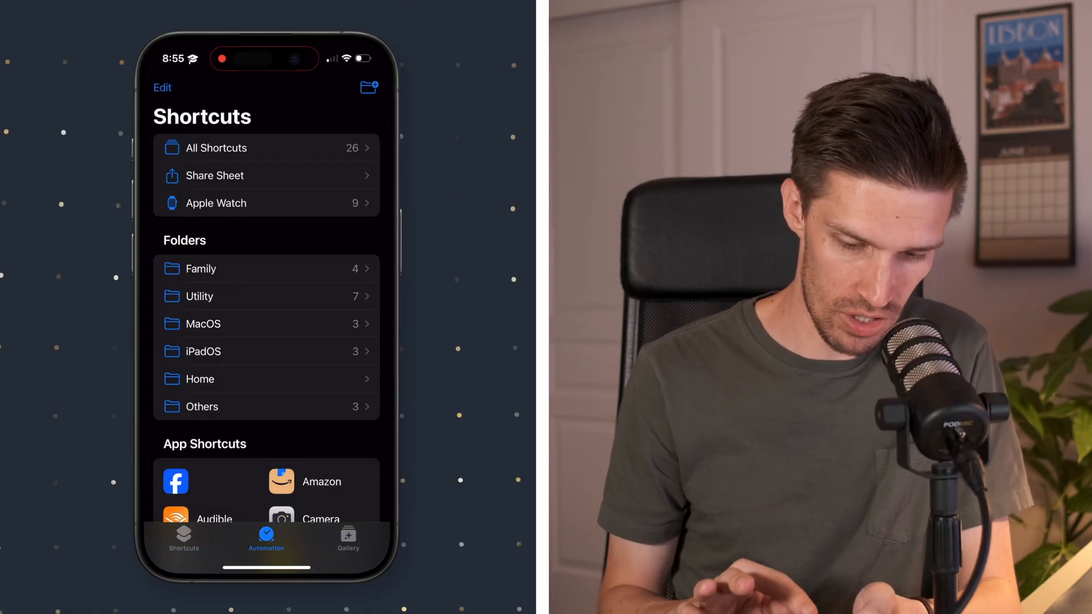
pyautogui.click(265, 539)
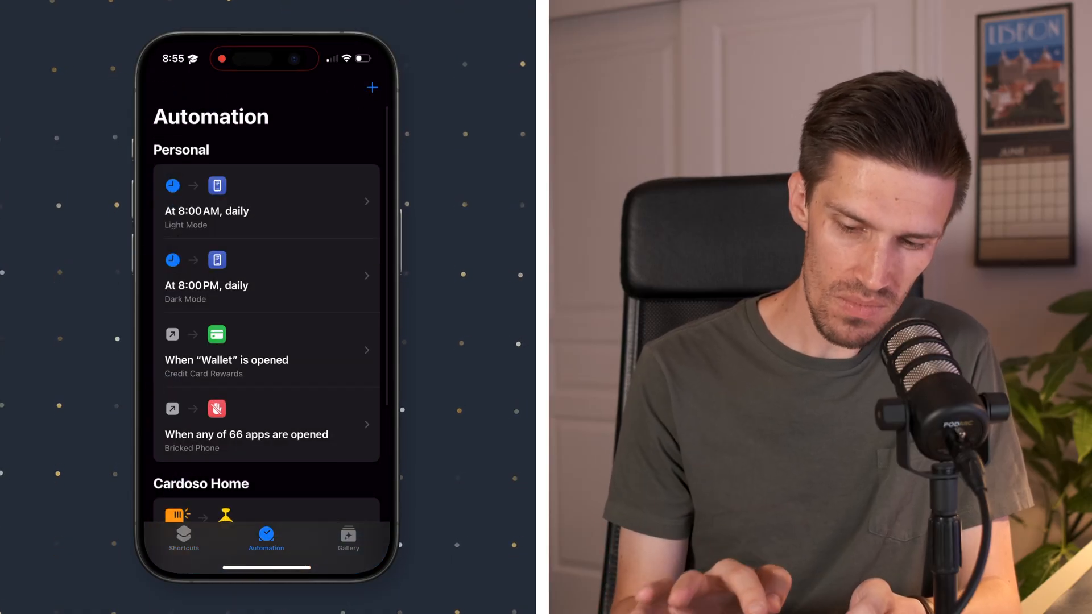
# Choose the App 'Is Opened' trigger for the automation.
pyautogui.click(371, 87)
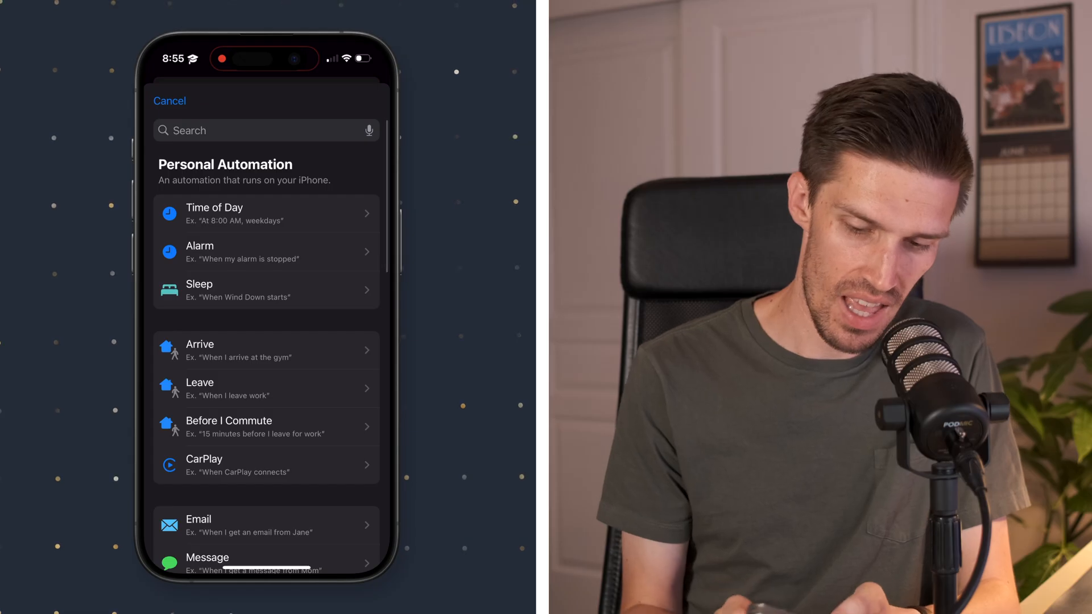
pyautogui.write('App')
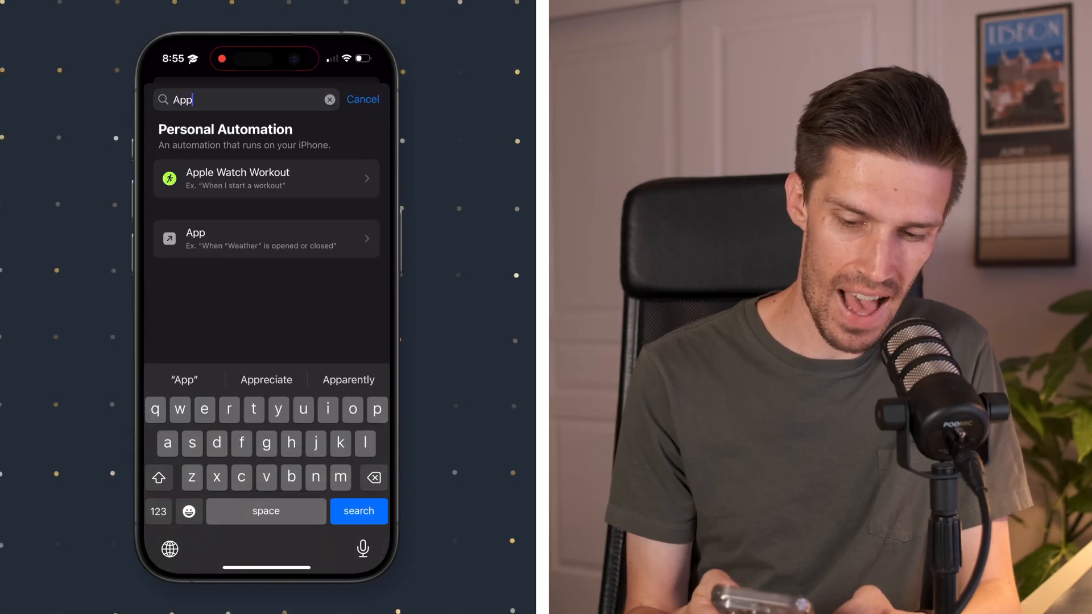
pyautogui.click(265, 238)
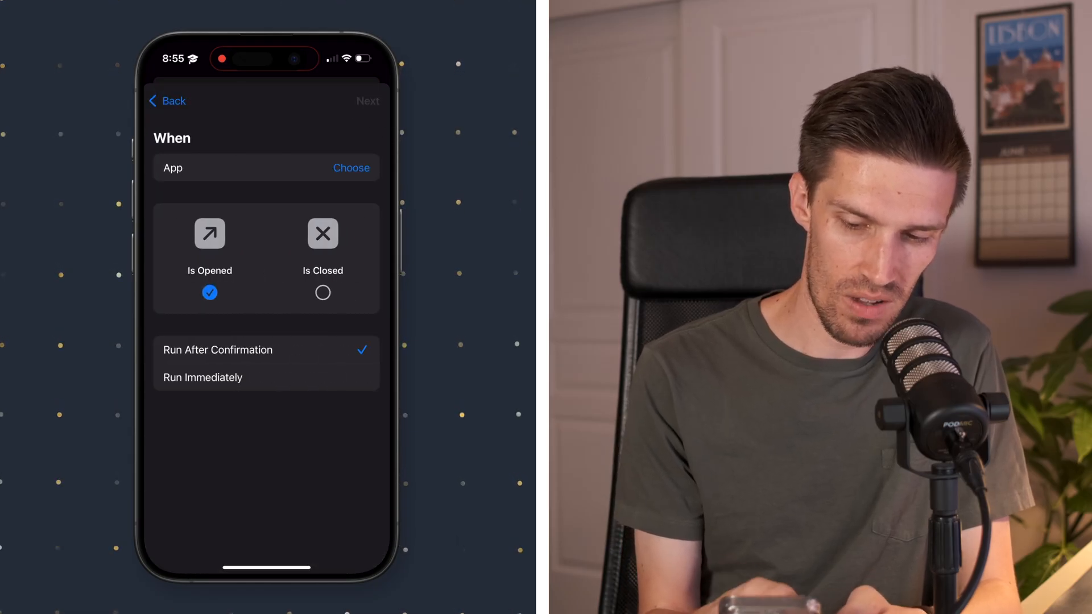
# Select the 14 distracting apps as triggers and continue to the Study Focus shortcut action.
pyautogui.click(352, 168)
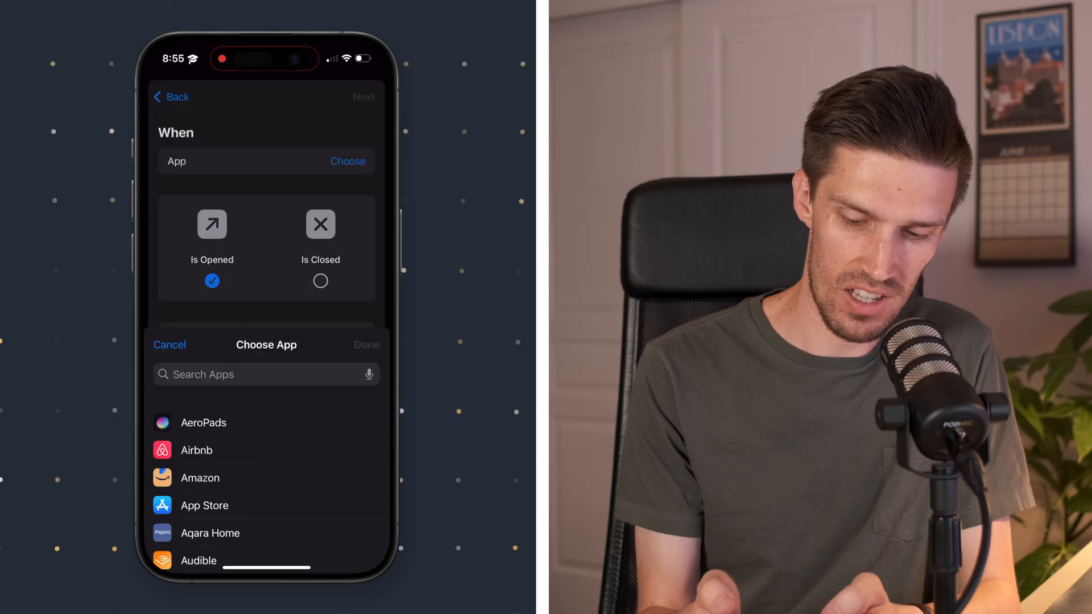
pyautogui.scroll(-3)
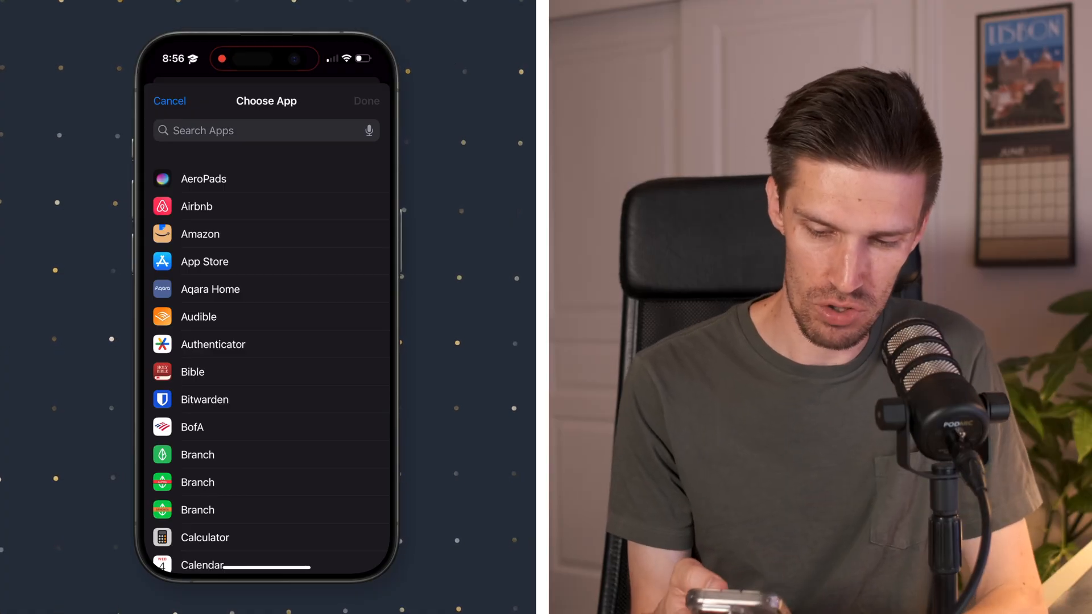
pyautogui.click(266, 261)
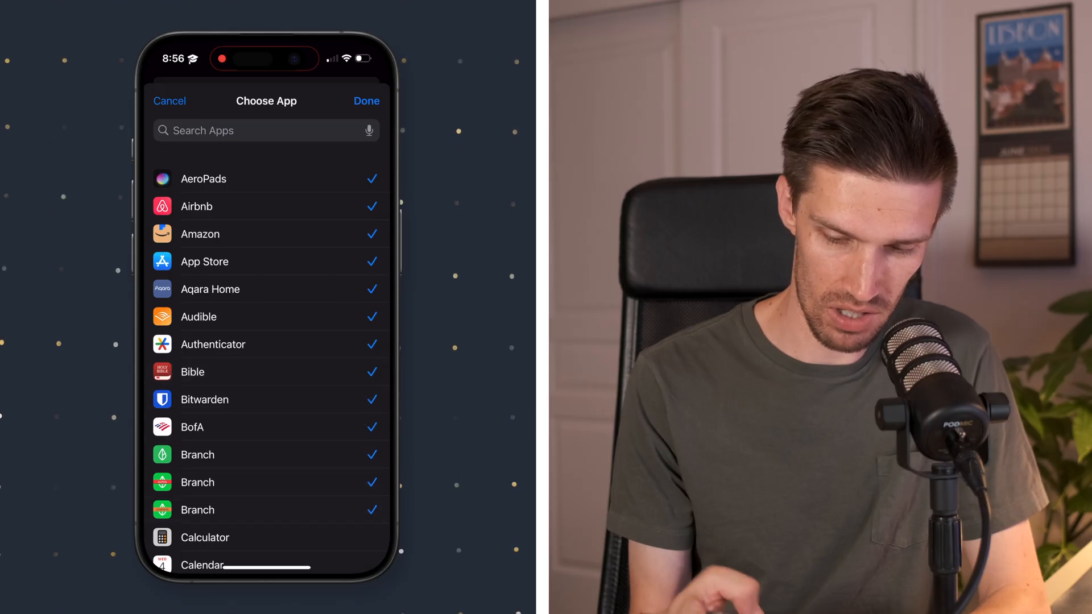
pyautogui.click(366, 101)
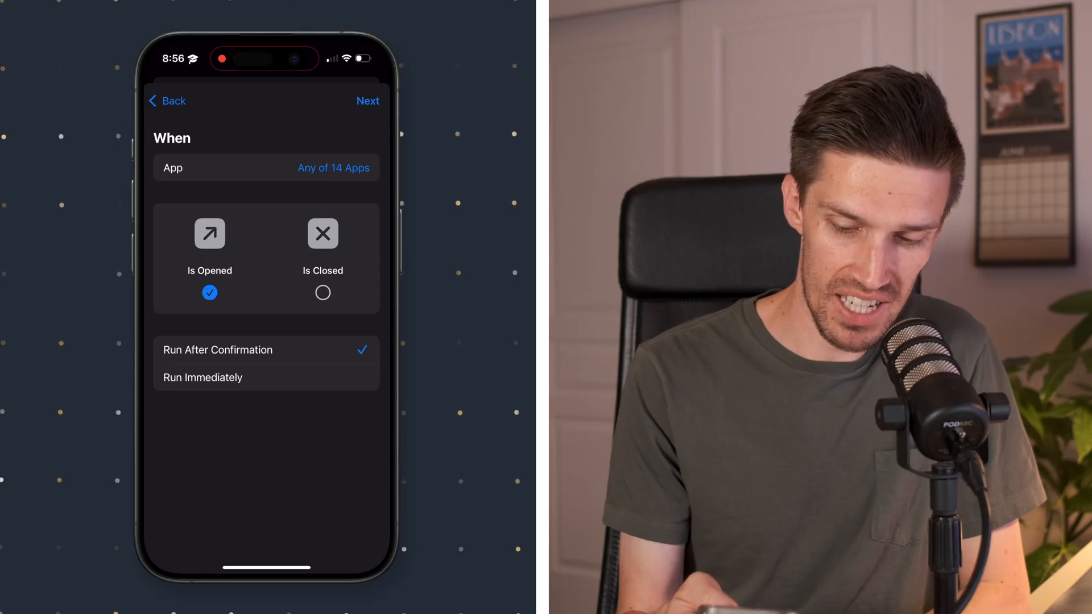
pyautogui.click(202, 377)
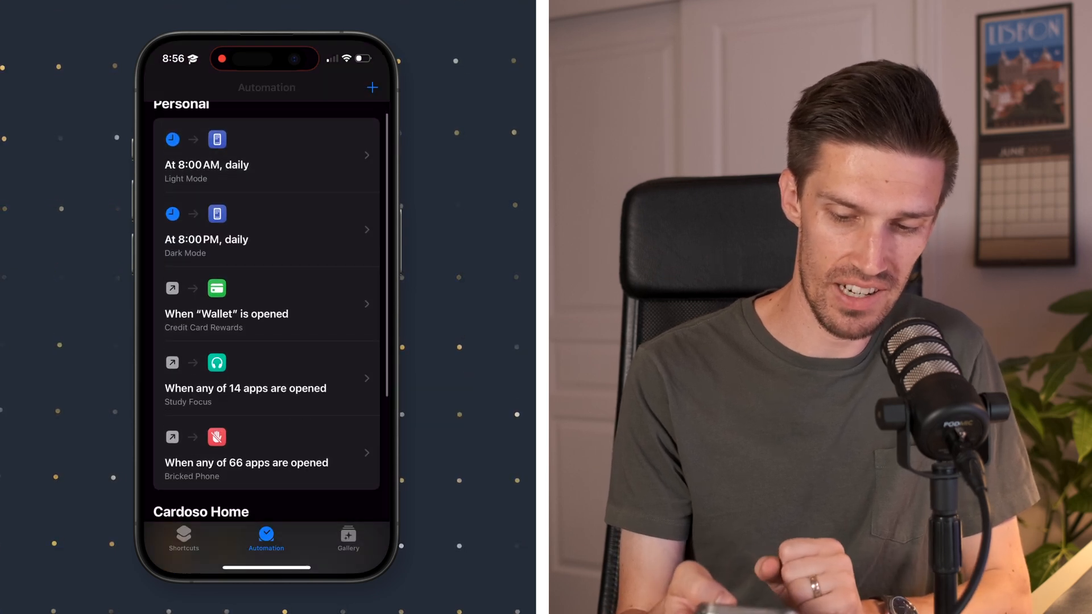
# Open Control Center and show the Focus picker listing Study, Bricked and Sleep.
pyautogui.scroll(-3)
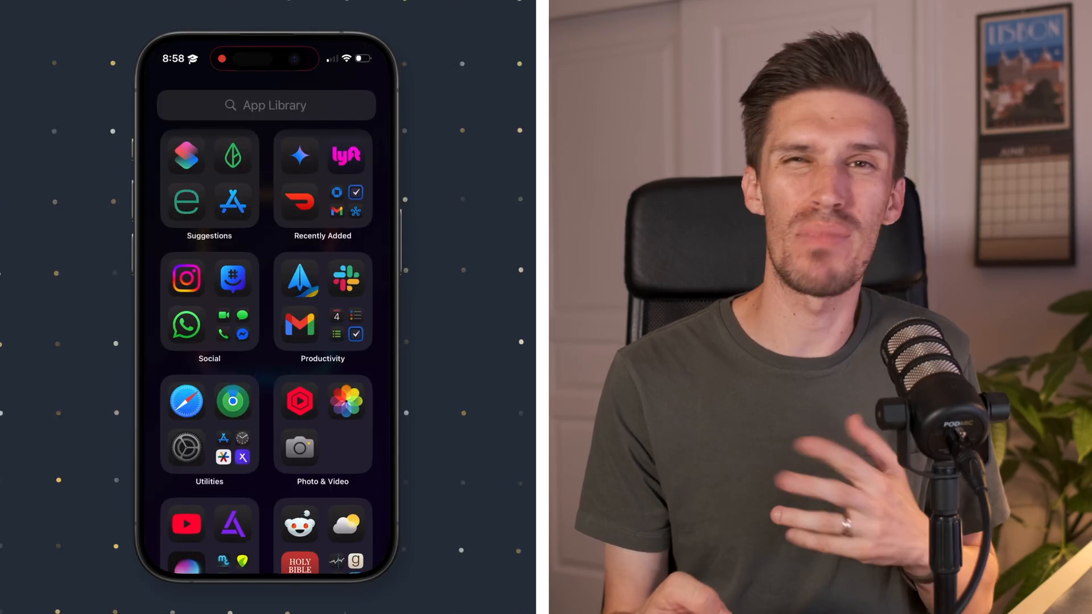
pyautogui.scroll(-3)
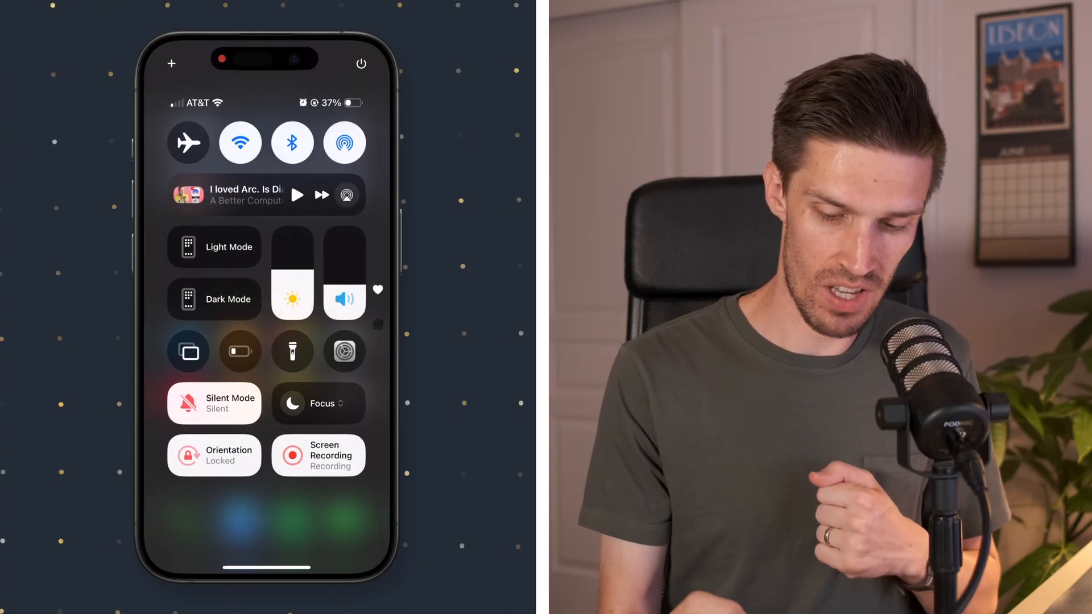
pyautogui.click(317, 403)
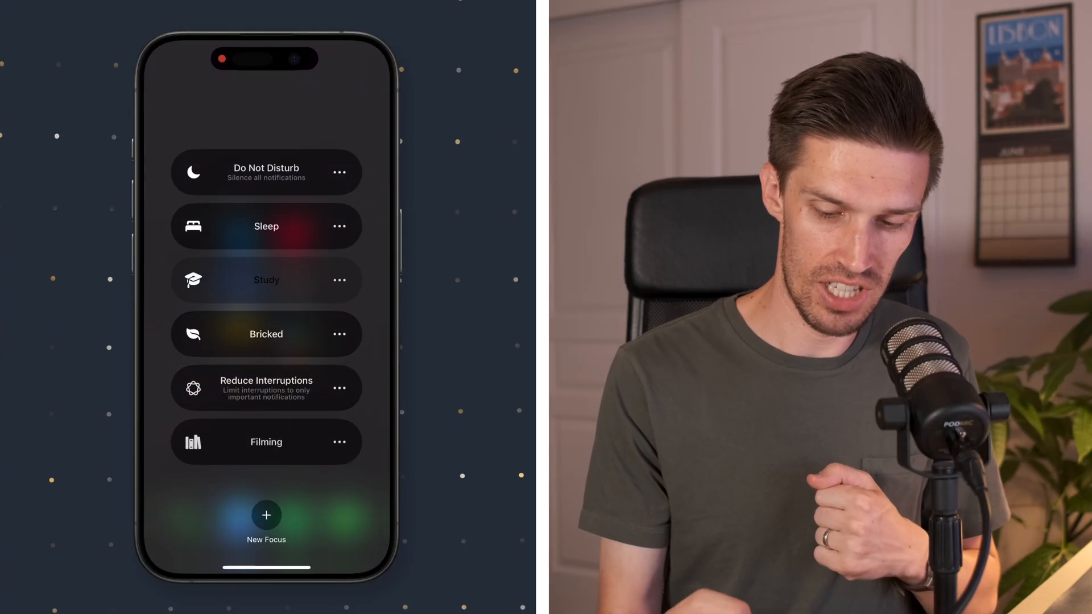